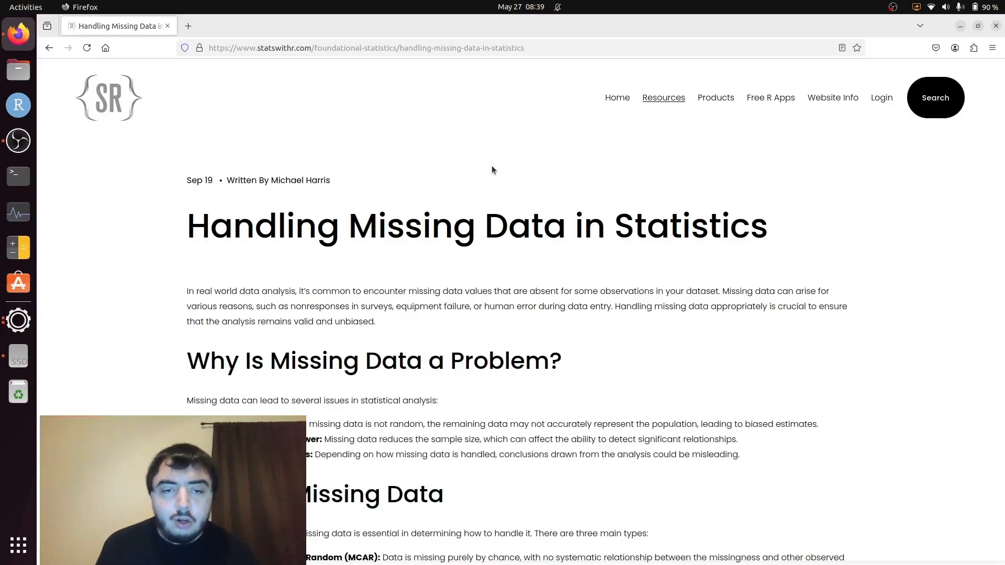
{"action": "mouse_move", "coordinate": [139, 293]}
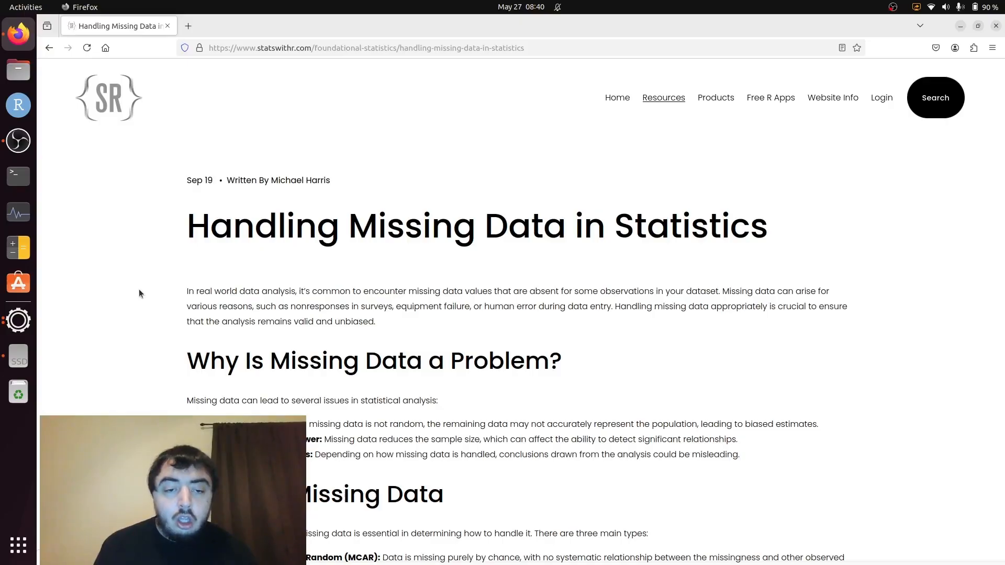
{"action": "scroll", "scroll_direction": "down", "scroll_amount": 3}
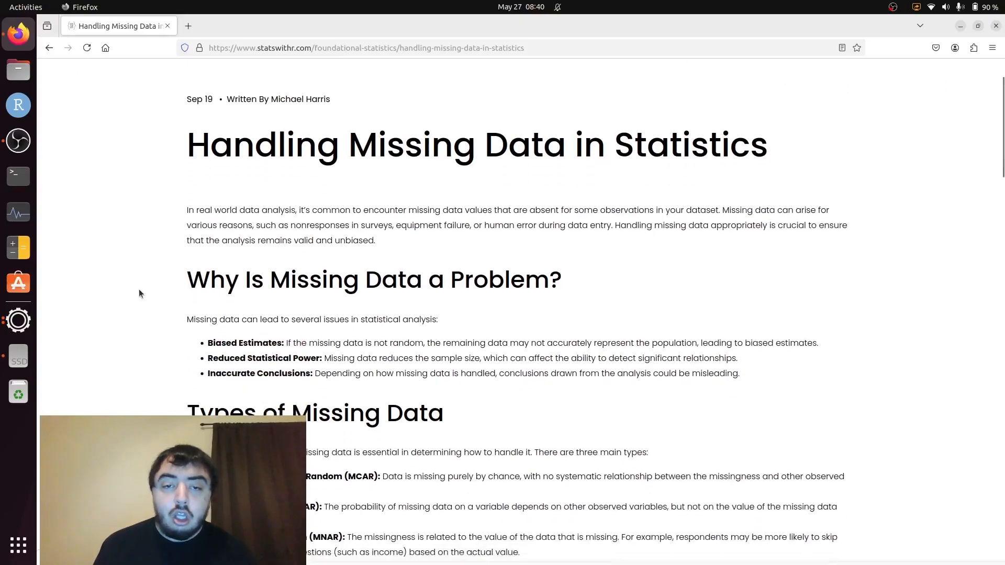
{"action": "scroll", "scroll_direction": "down", "scroll_amount": 3}
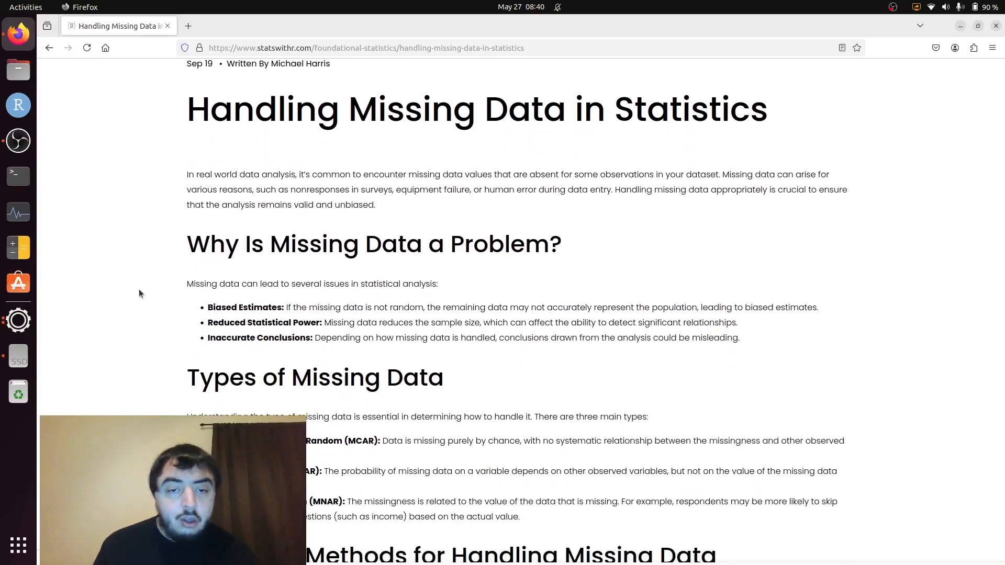
{"action": "scroll", "scroll_direction": "down", "scroll_amount": 3}
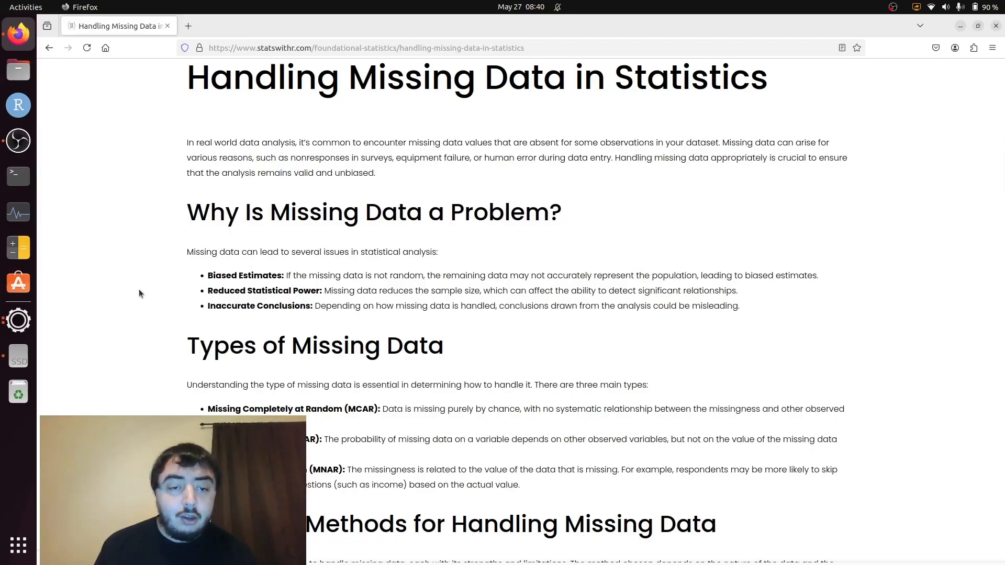
{"action": "scroll", "scroll_direction": "down", "scroll_amount": 3}
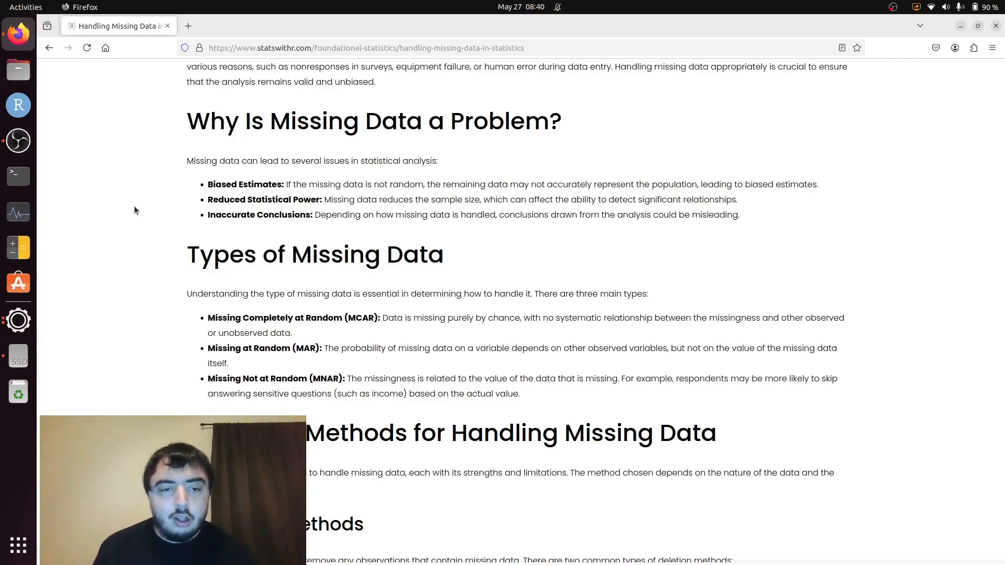
{"action": "scroll", "scroll_direction": "down", "scroll_amount": 3}
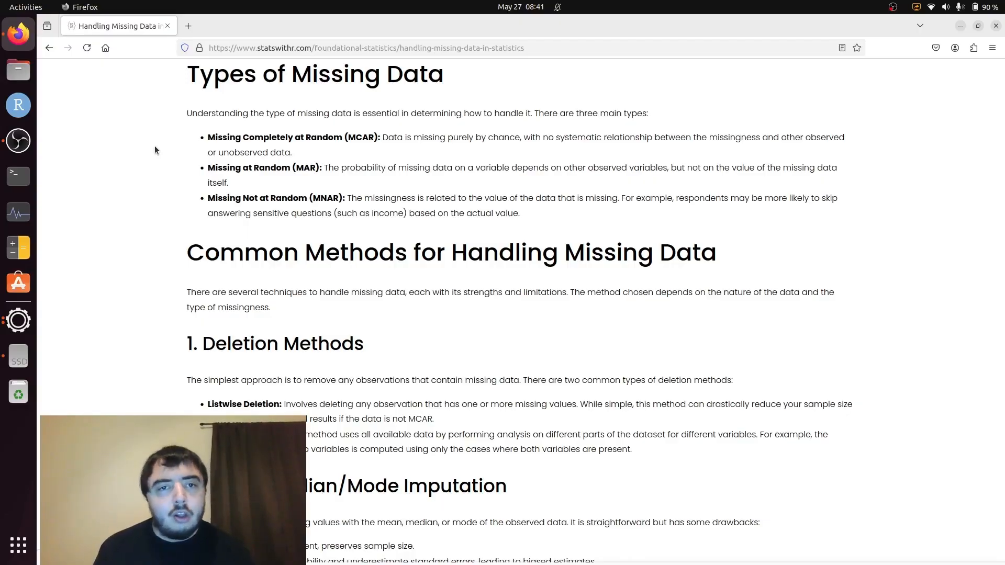
{"action": "mouse_move", "coordinate": [172, 143]}
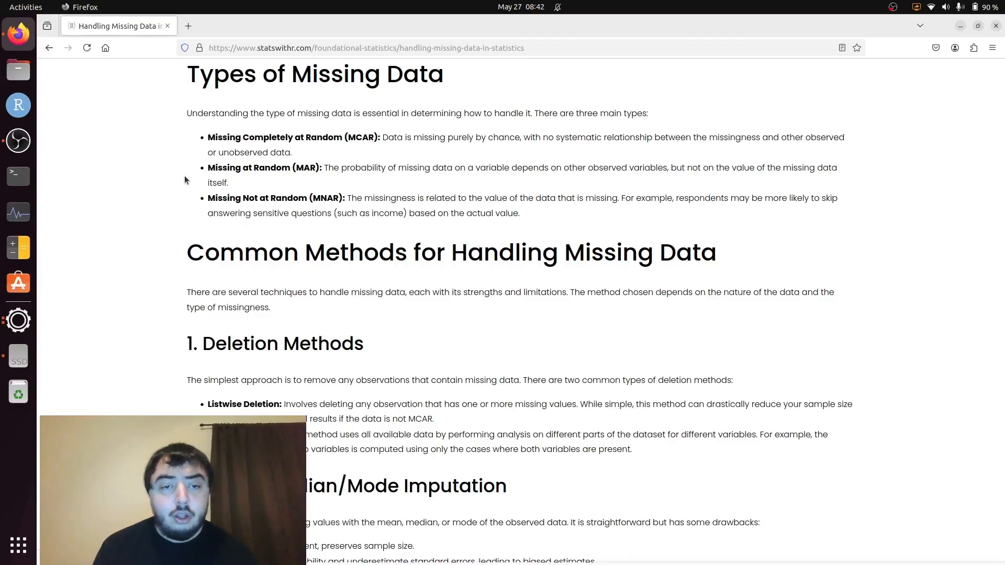
{"action": "scroll", "scroll_direction": "down", "scroll_amount": 3}
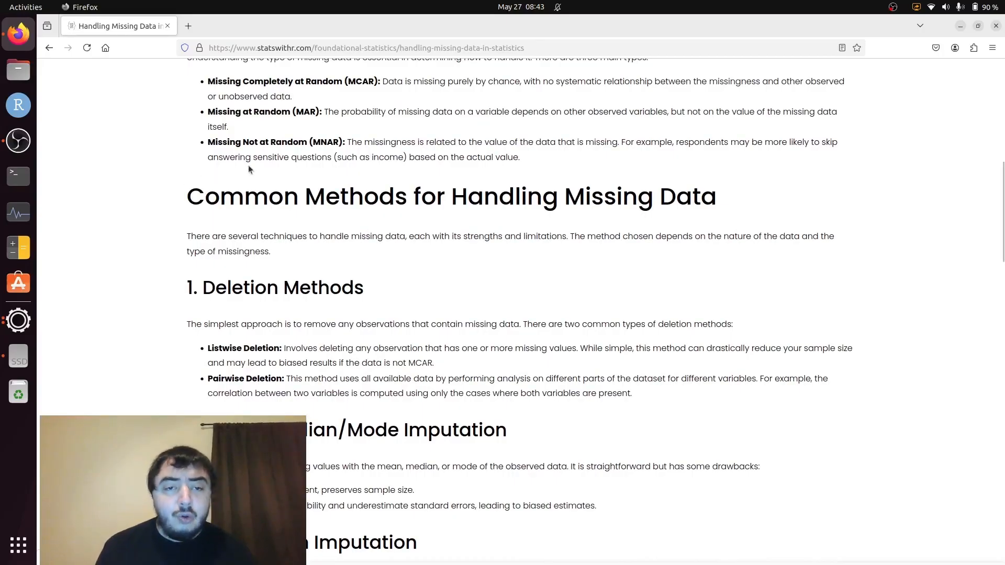
{"action": "mouse_move", "coordinate": [376, 163]}
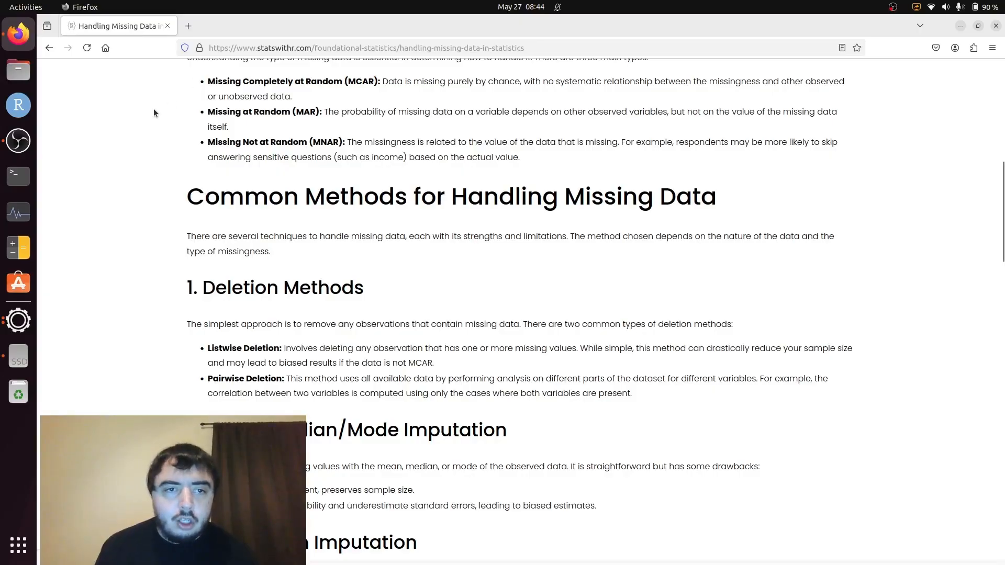
{"action": "mouse_move", "coordinate": [143, 139]}
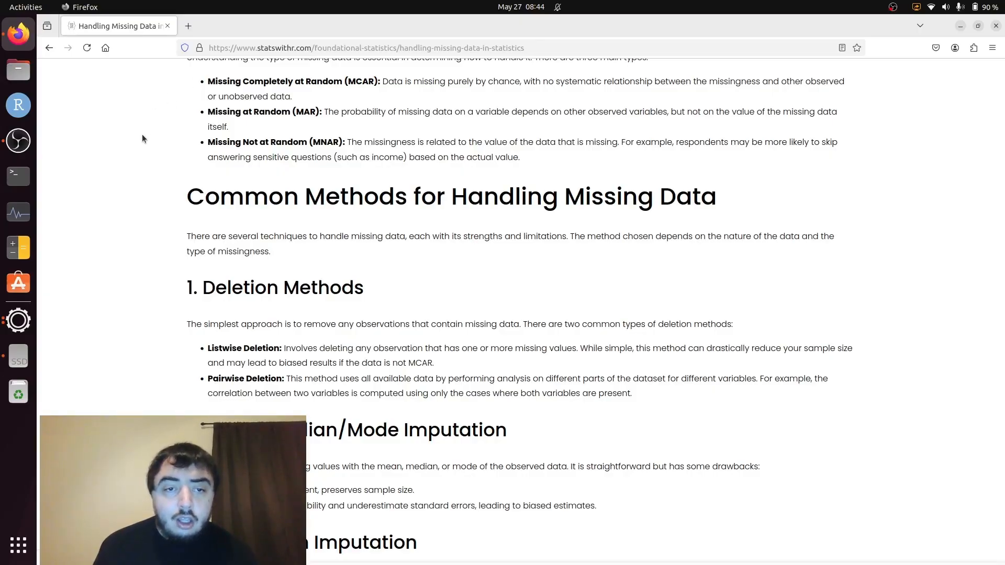
{"action": "scroll", "scroll_direction": "down", "scroll_amount": 3}
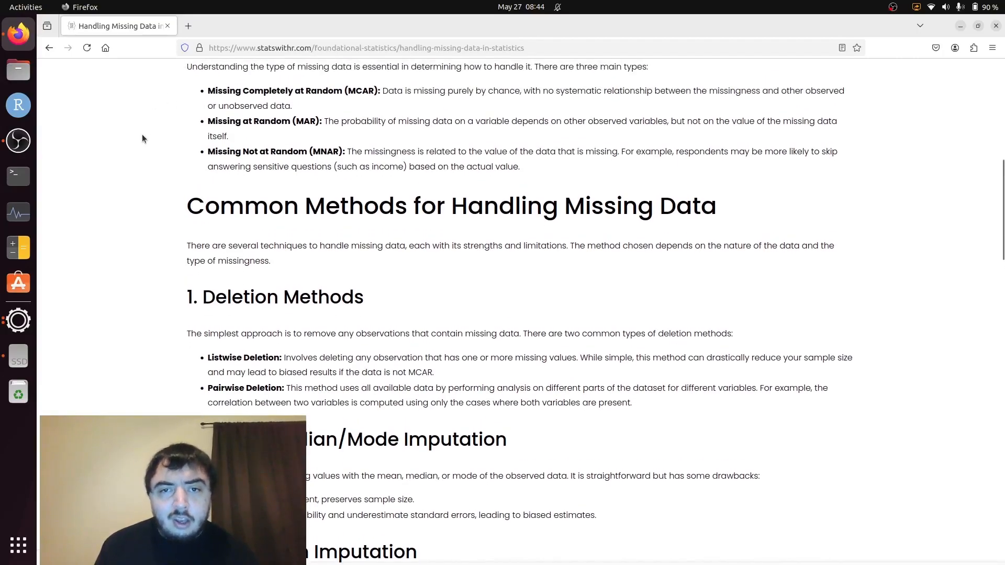
{"action": "scroll", "scroll_direction": "up", "scroll_amount": 3}
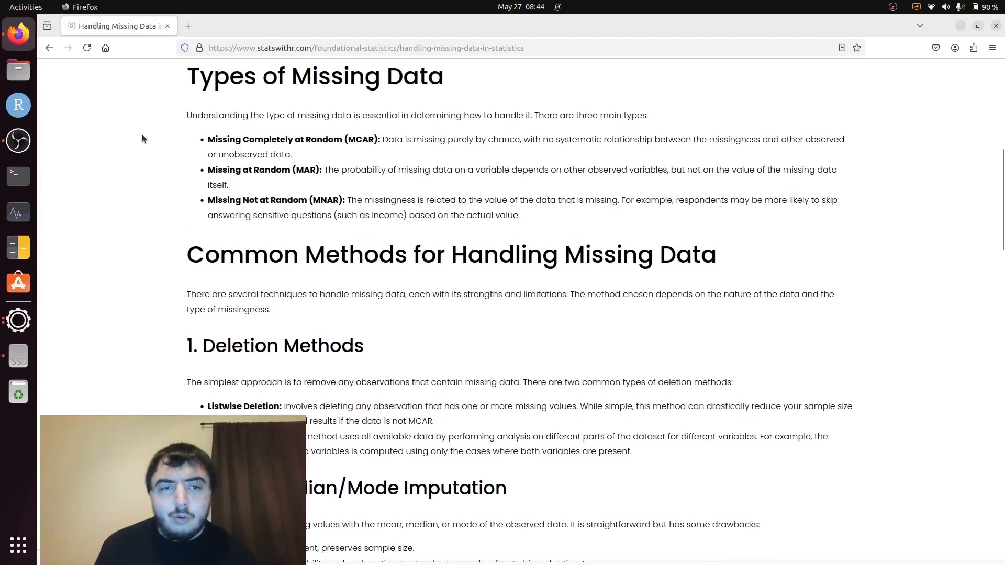
{"action": "mouse_move", "coordinate": [184, 211]}
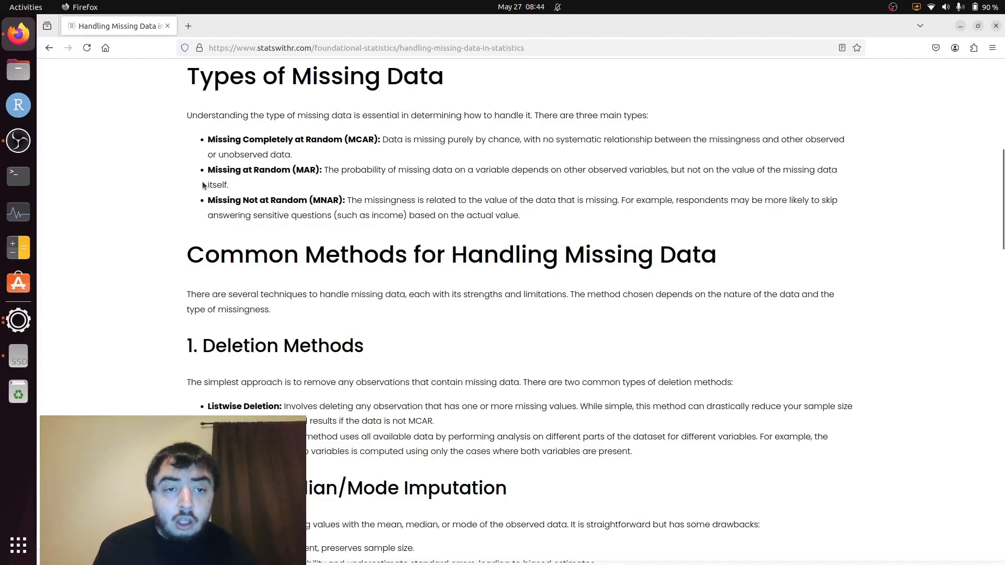
{"action": "mouse_move", "coordinate": [188, 184]}
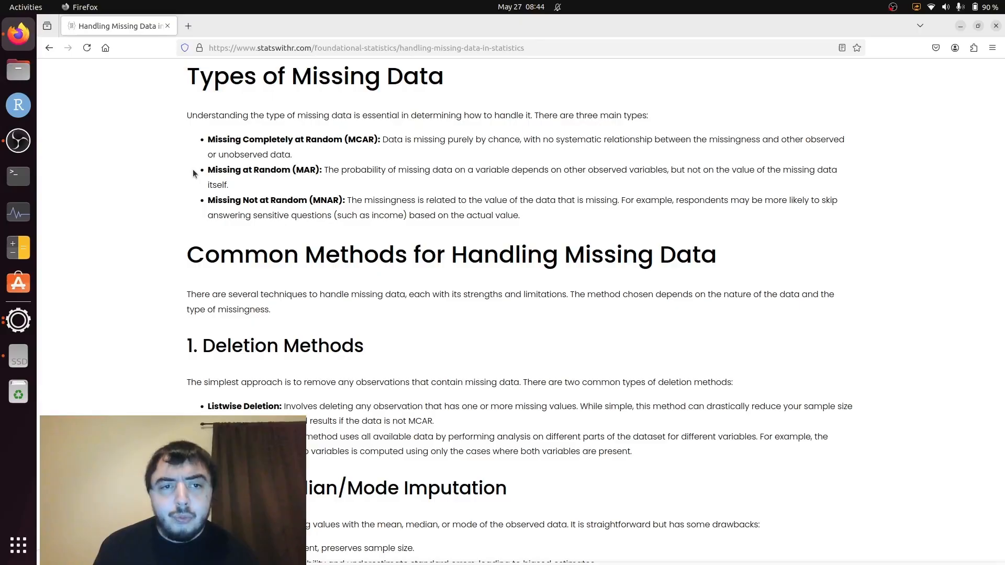
{"action": "mouse_move", "coordinate": [178, 167]}
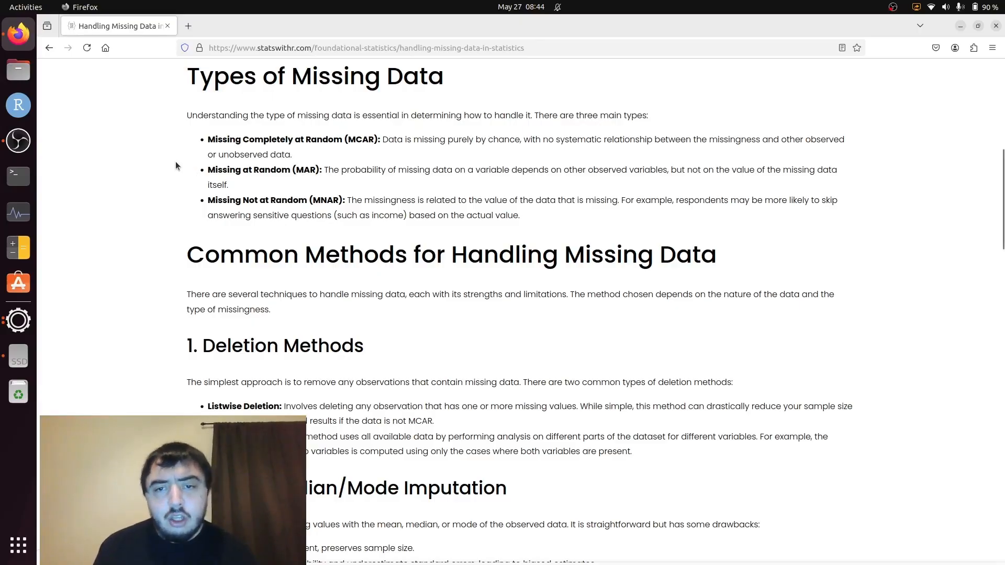
{"action": "scroll", "scroll_direction": "down", "scroll_amount": 3}
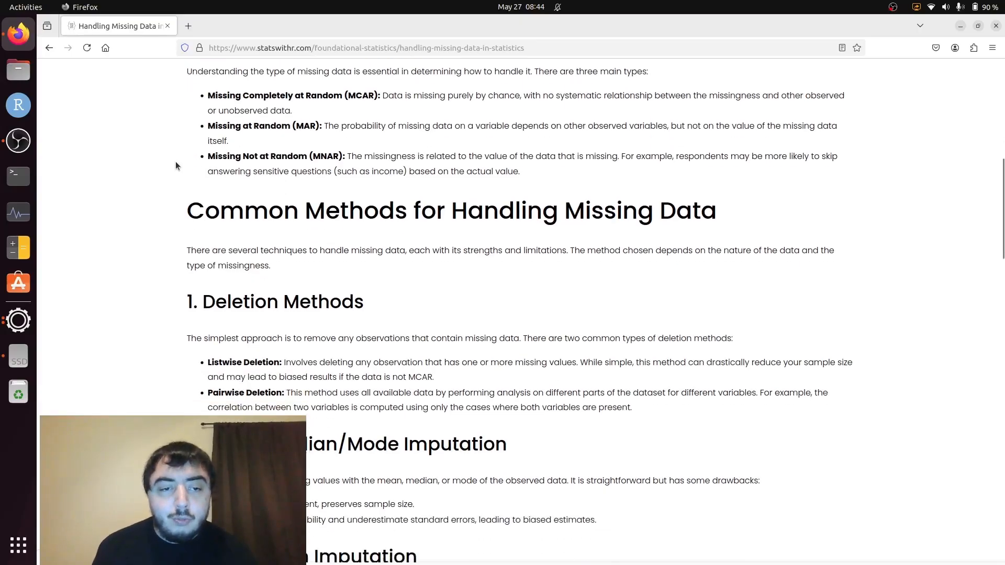
{"action": "scroll", "scroll_direction": "down", "scroll_amount": 3}
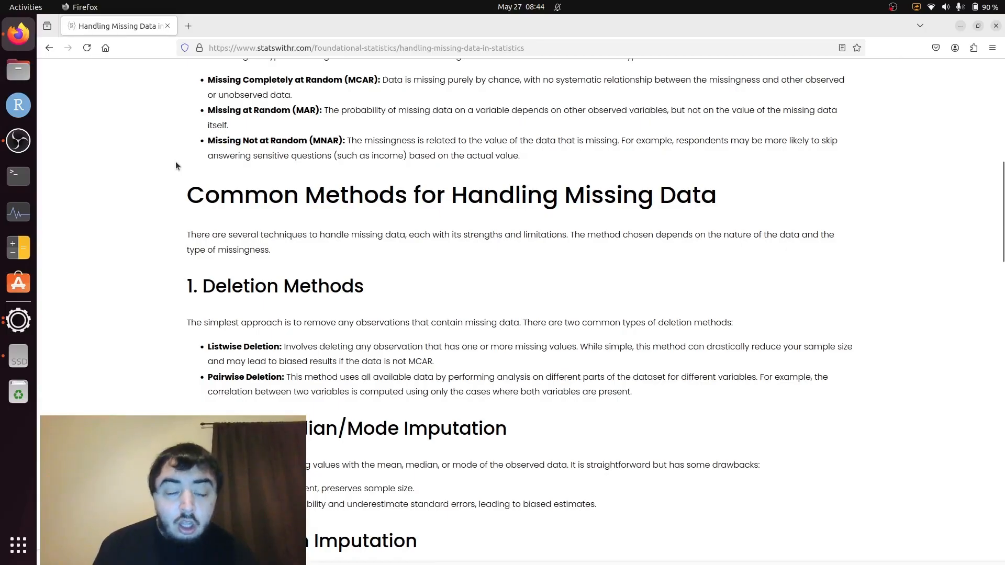
{"action": "scroll", "scroll_direction": "down", "scroll_amount": 3}
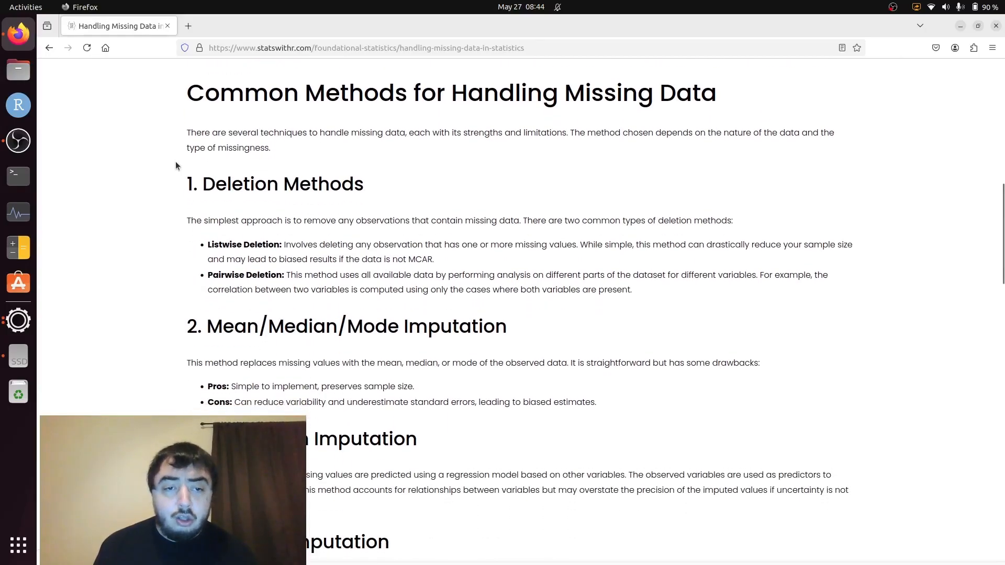
{"action": "scroll", "scroll_direction": "down", "scroll_amount": 3}
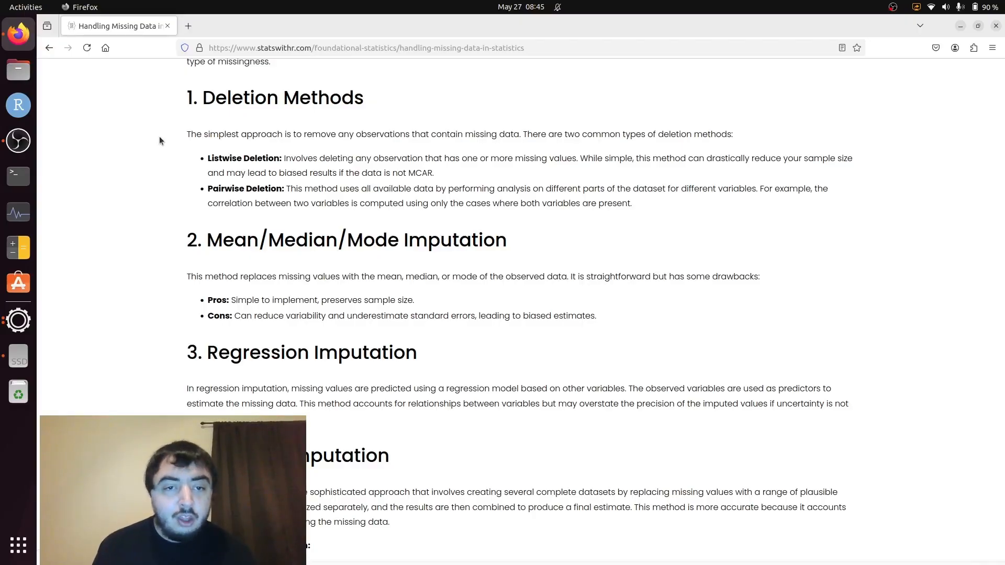
{"action": "mouse_move", "coordinate": [165, 176]}
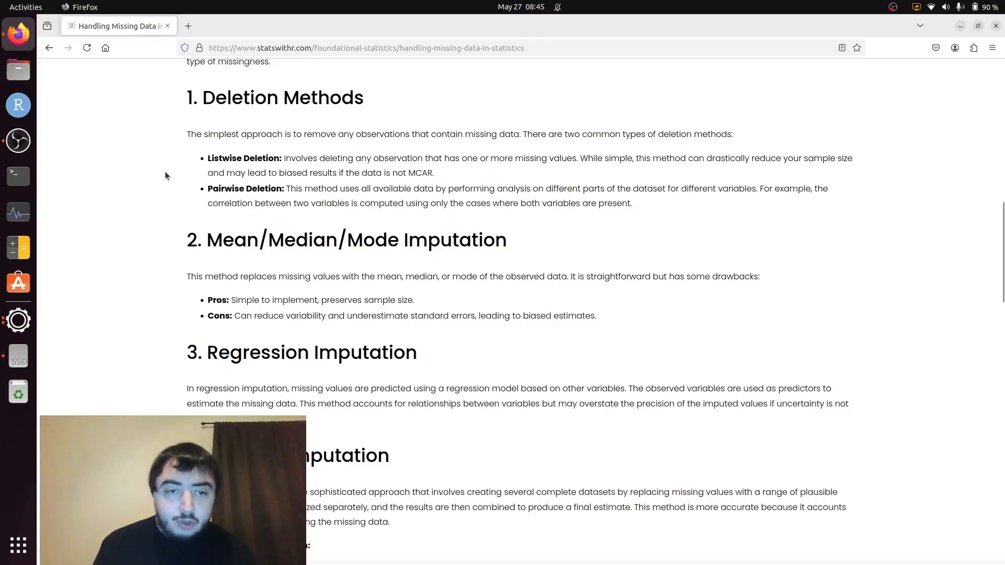
{"action": "scroll", "scroll_direction": "up", "scroll_amount": 3}
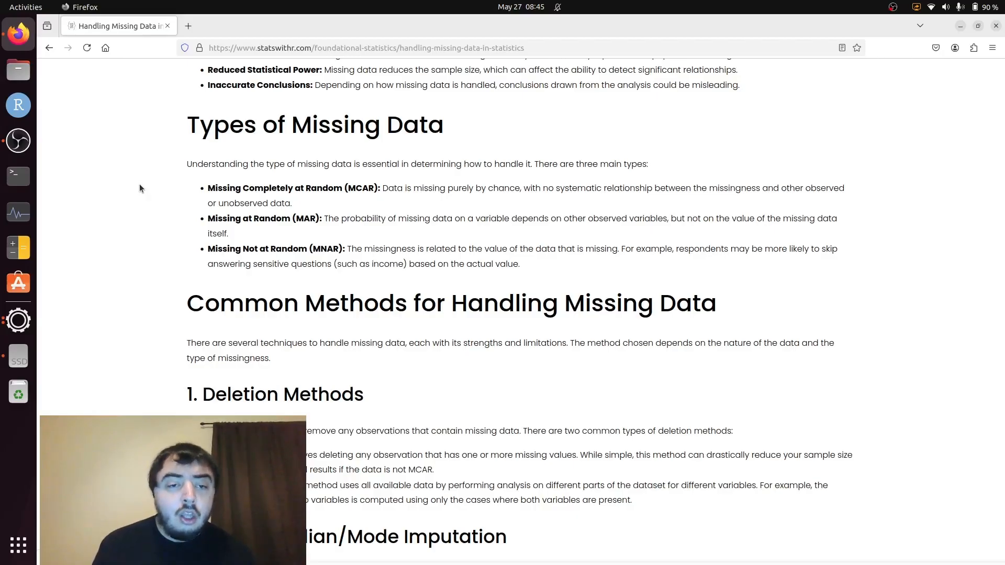
{"action": "scroll", "scroll_direction": "down", "scroll_amount": 3}
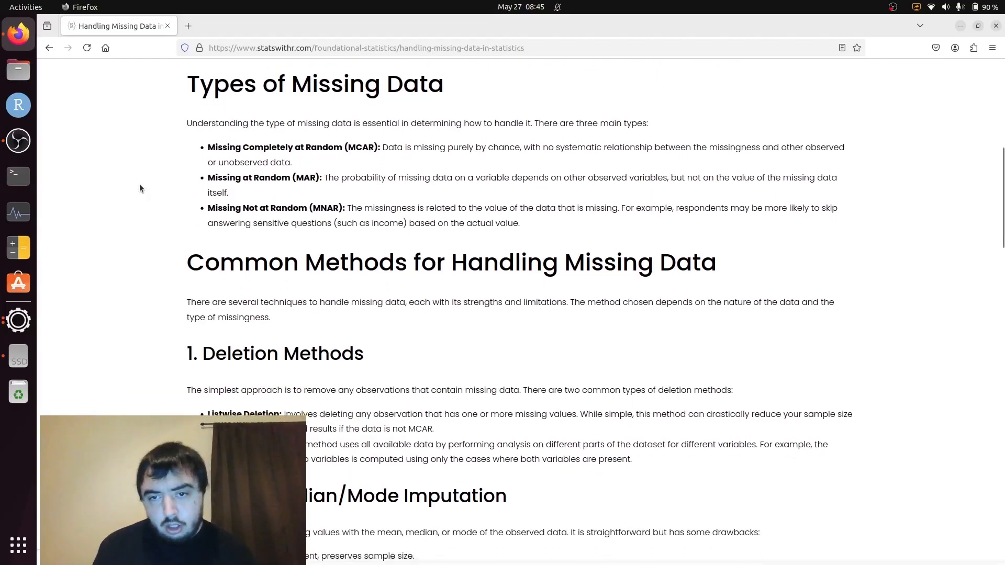
{"action": "scroll", "scroll_direction": "down", "scroll_amount": 3}
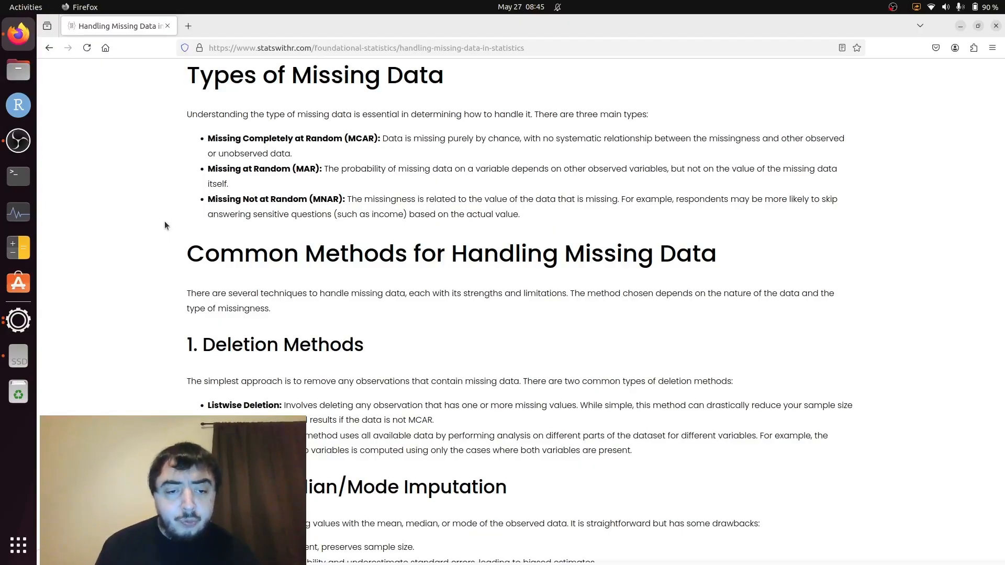
{"action": "scroll", "scroll_direction": "down", "scroll_amount": 3}
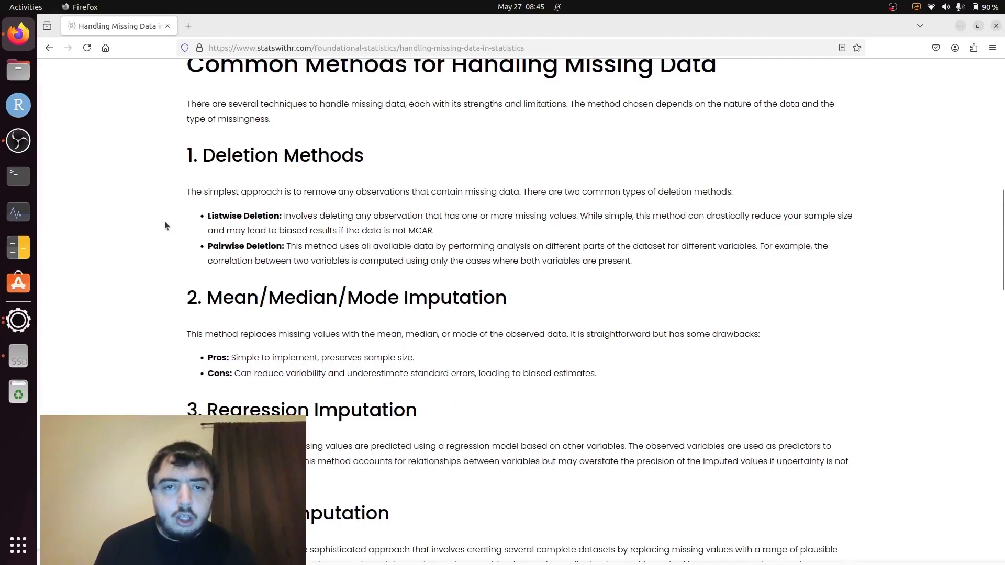
{"action": "scroll", "scroll_direction": "down", "scroll_amount": 3}
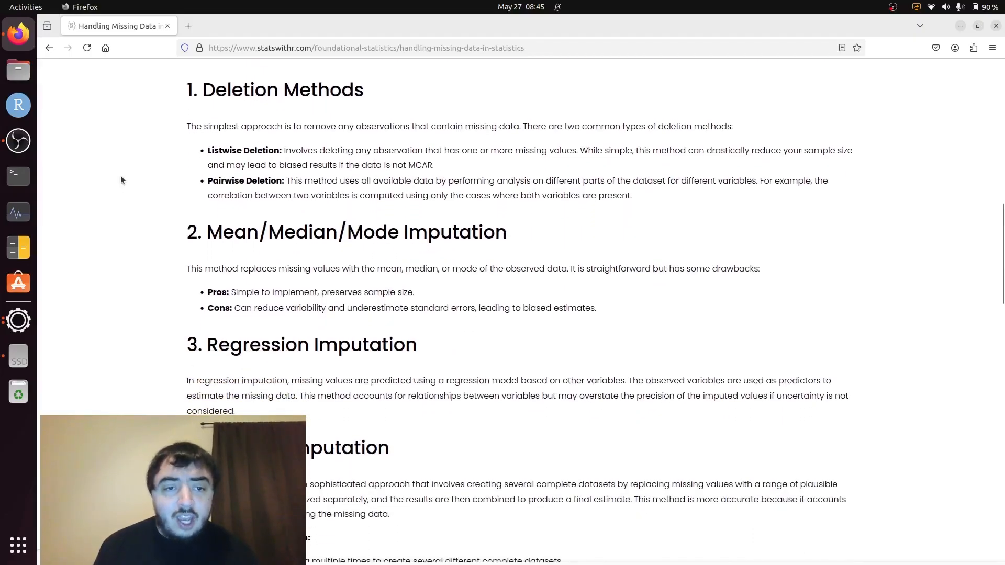
{"action": "mouse_move", "coordinate": [162, 172]}
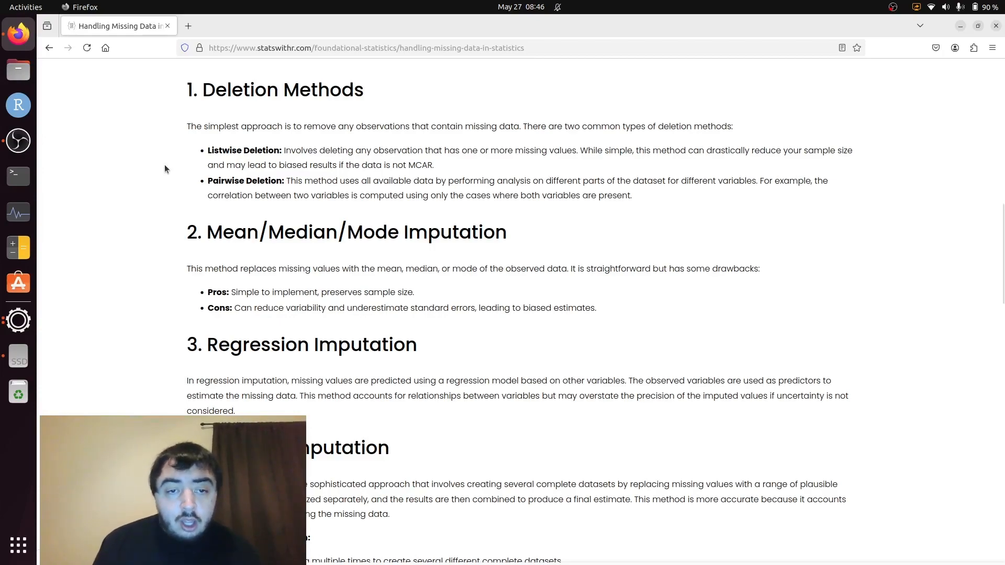
{"action": "scroll", "scroll_direction": "down", "scroll_amount": 3}
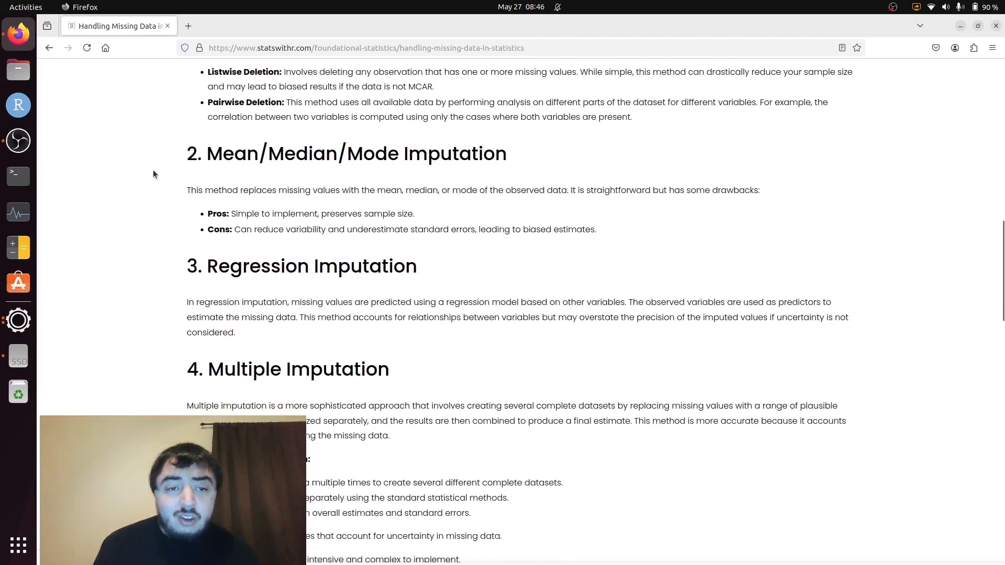
{"action": "scroll", "scroll_direction": "down", "scroll_amount": 3}
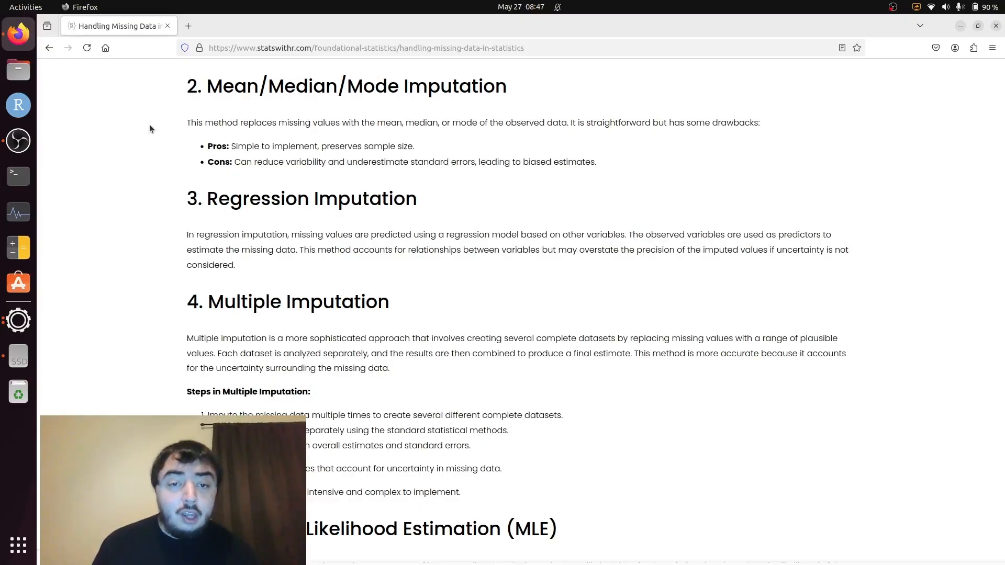
{"action": "mouse_move", "coordinate": [143, 143]}
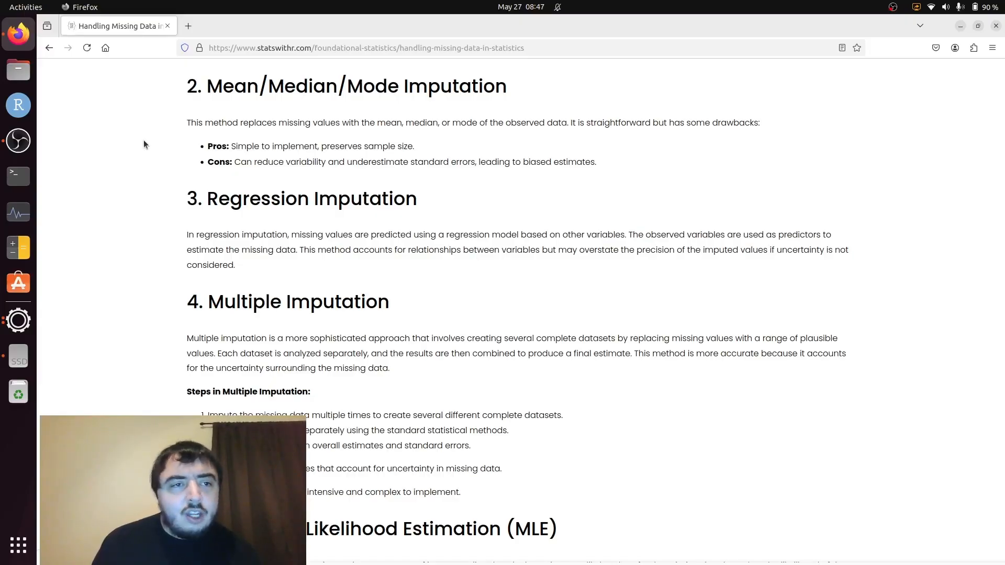
{"action": "mouse_move", "coordinate": [142, 135]}
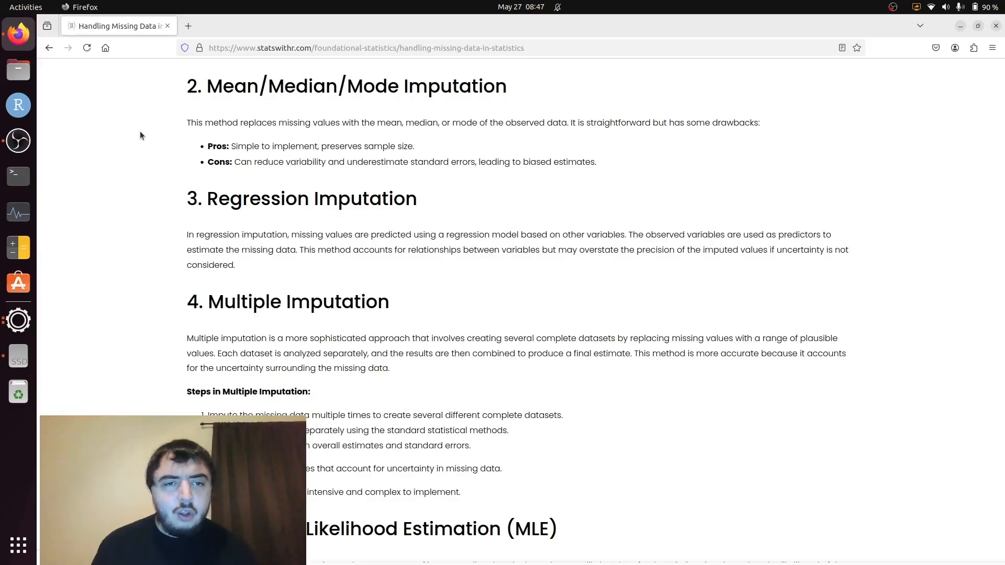
{"action": "mouse_move", "coordinate": [151, 104]}
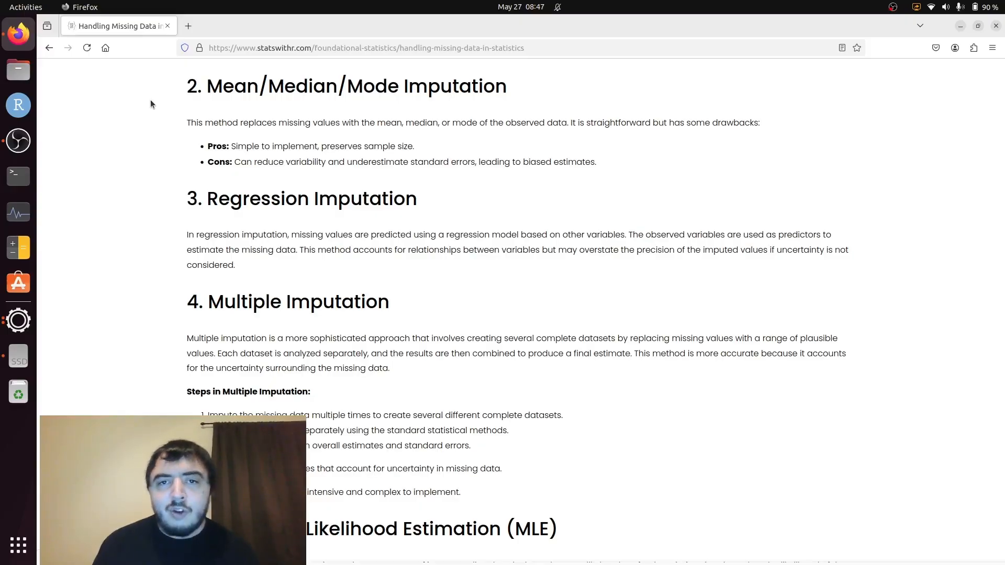
{"action": "mouse_move", "coordinate": [151, 130]}
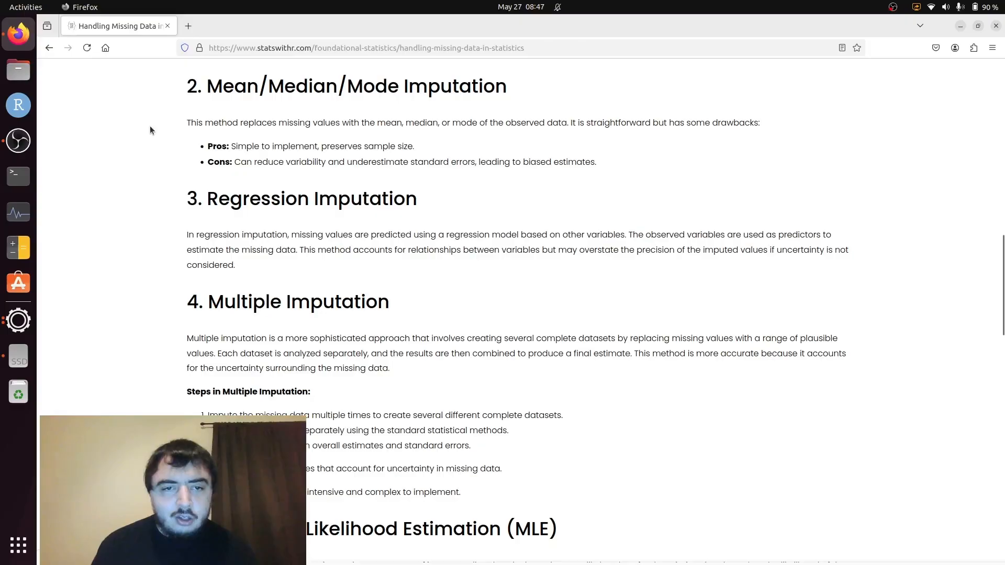
{"action": "mouse_move", "coordinate": [141, 168]}
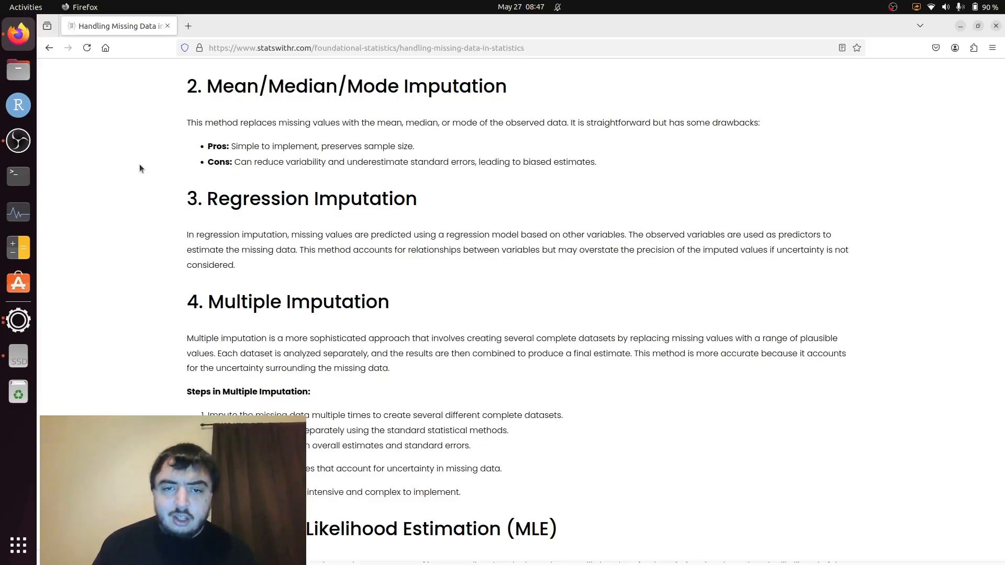
{"action": "mouse_move", "coordinate": [329, 159]}
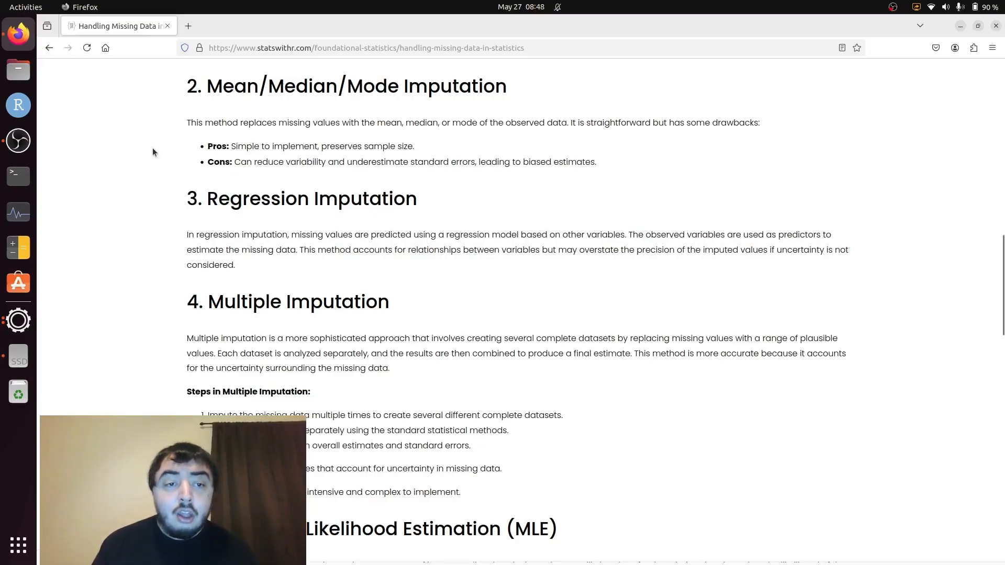
{"action": "mouse_move", "coordinate": [126, 129]}
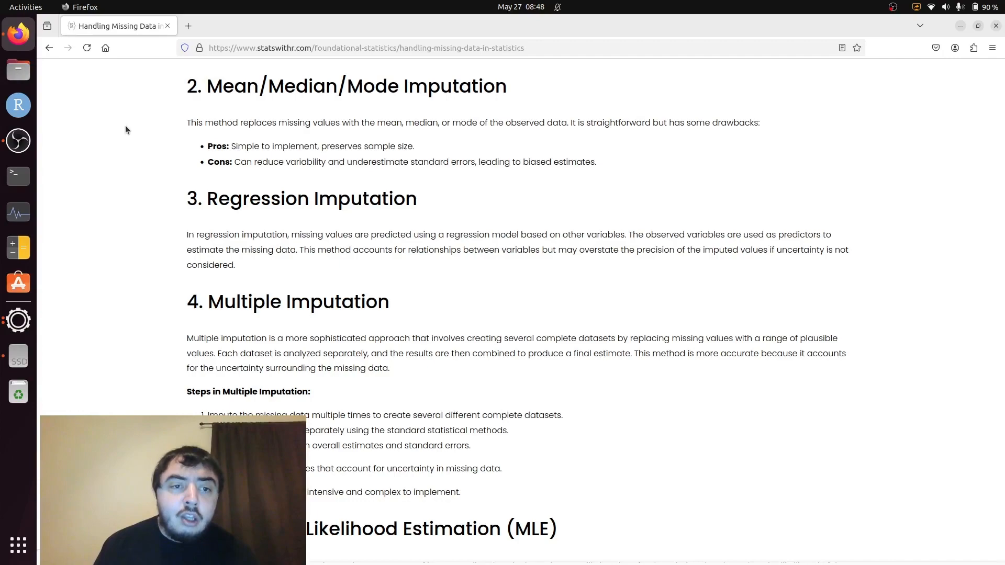
{"action": "scroll", "scroll_direction": "down", "scroll_amount": 3}
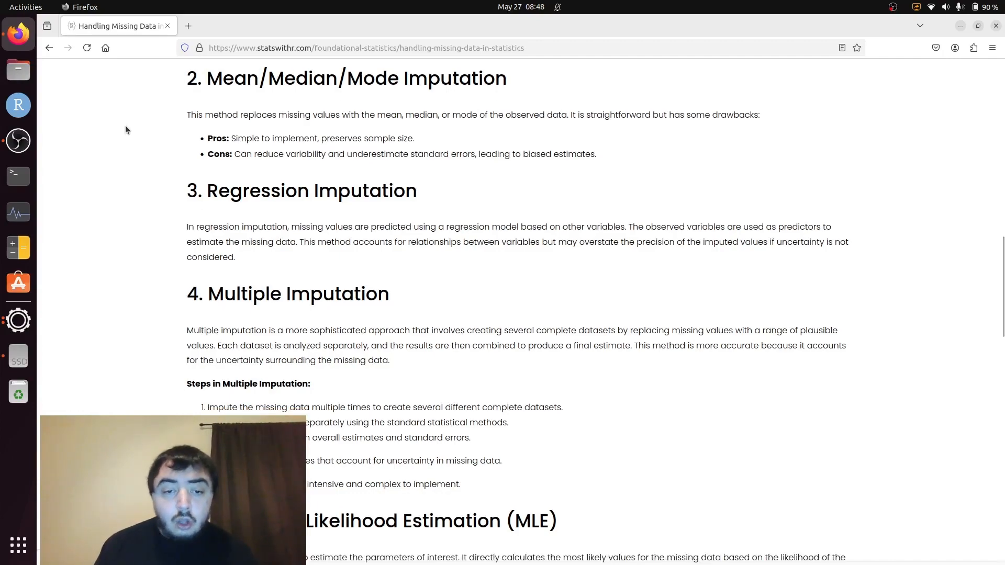
{"action": "scroll", "scroll_direction": "down", "scroll_amount": 3}
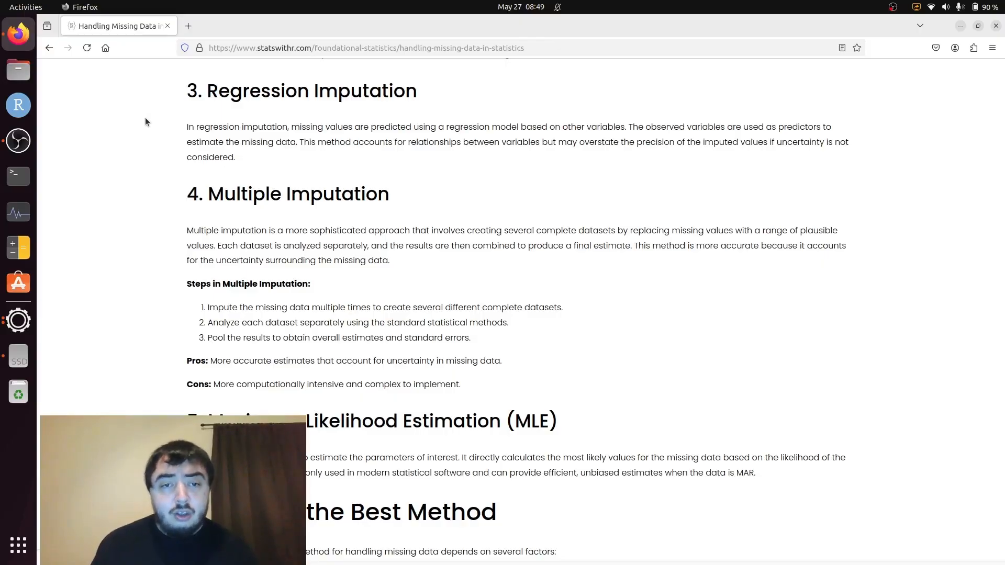
{"action": "mouse_move", "coordinate": [149, 118]}
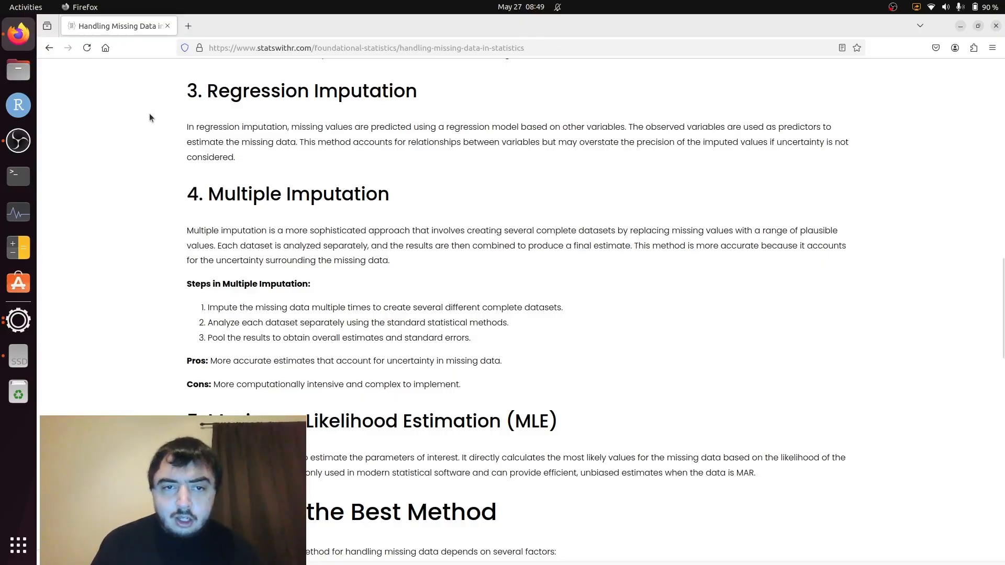
{"action": "mouse_move", "coordinate": [136, 119]}
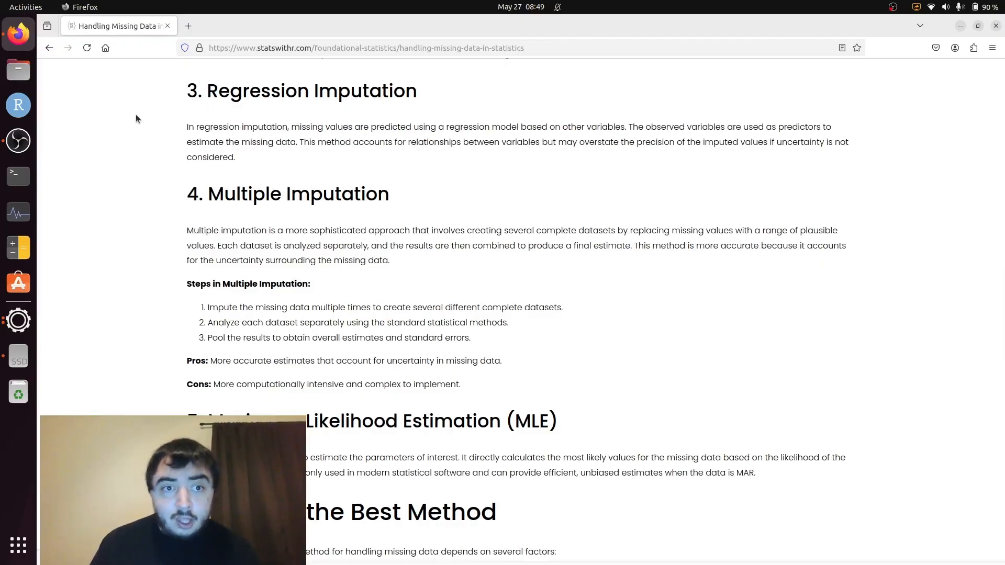
{"action": "scroll", "scroll_direction": "up", "scroll_amount": 3}
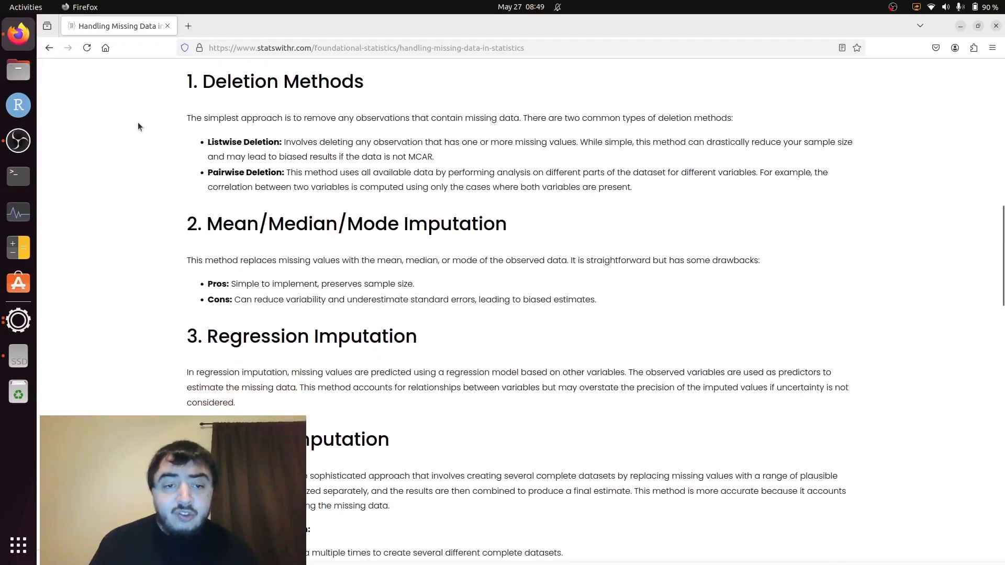
{"action": "scroll", "scroll_direction": "down", "scroll_amount": 3}
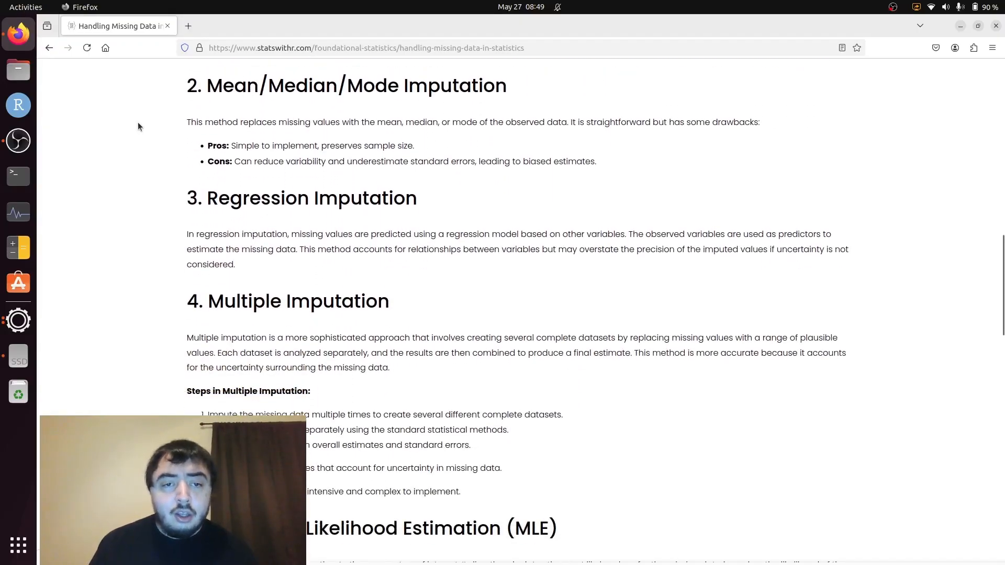
{"action": "mouse_move", "coordinate": [147, 236]}
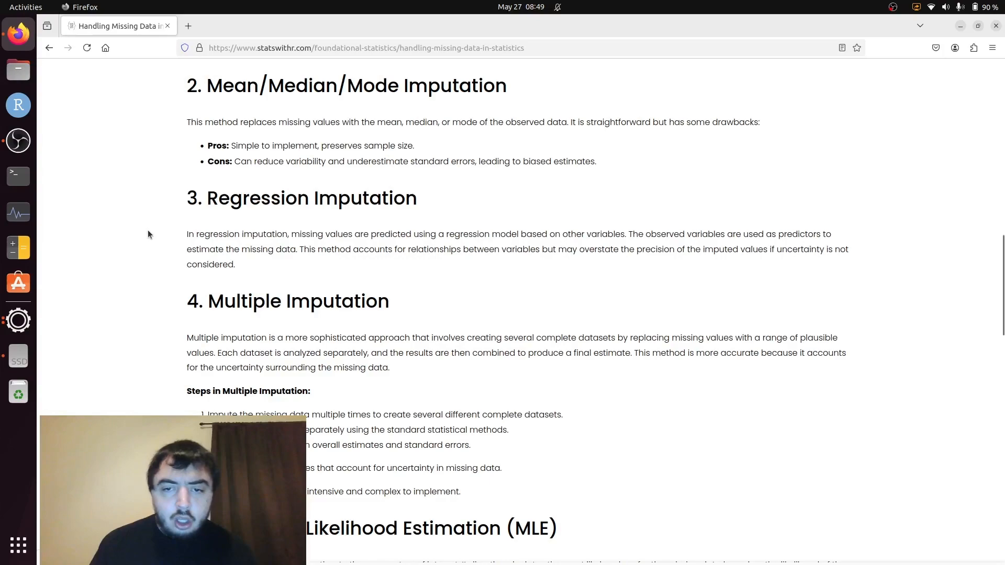
{"action": "scroll", "scroll_direction": "down", "scroll_amount": 3}
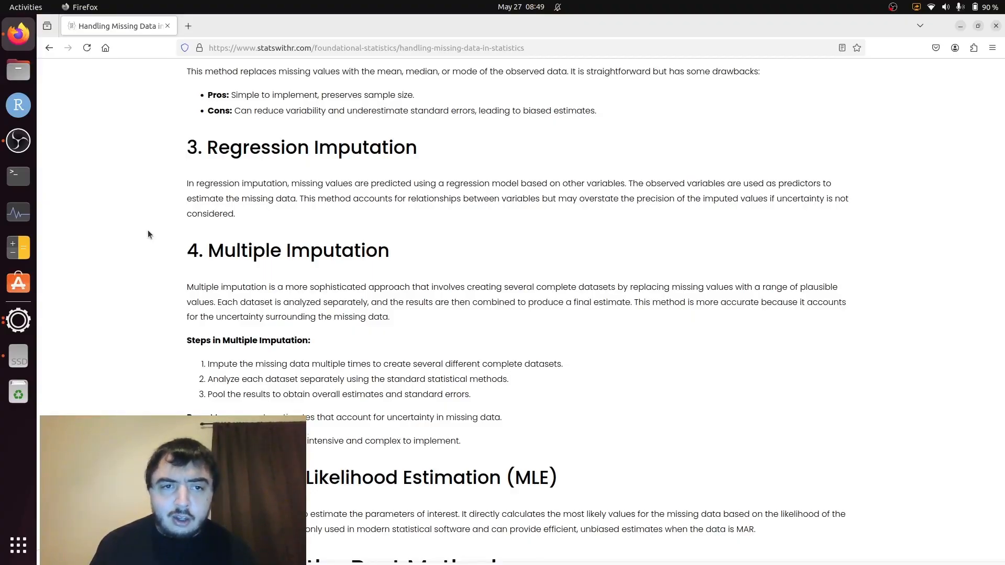
{"action": "scroll", "scroll_direction": "down", "scroll_amount": 3}
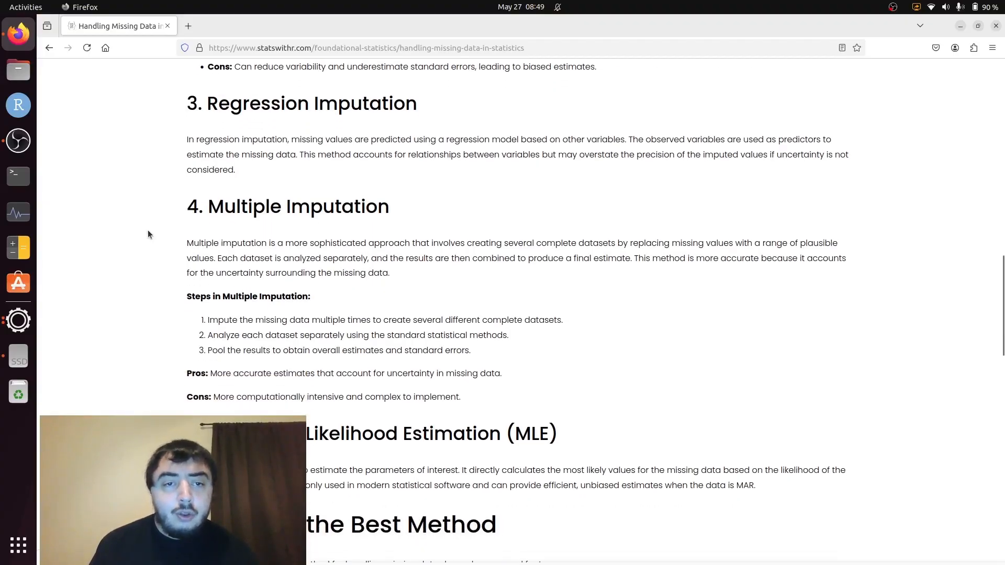
{"action": "scroll", "scroll_direction": "down", "scroll_amount": 3}
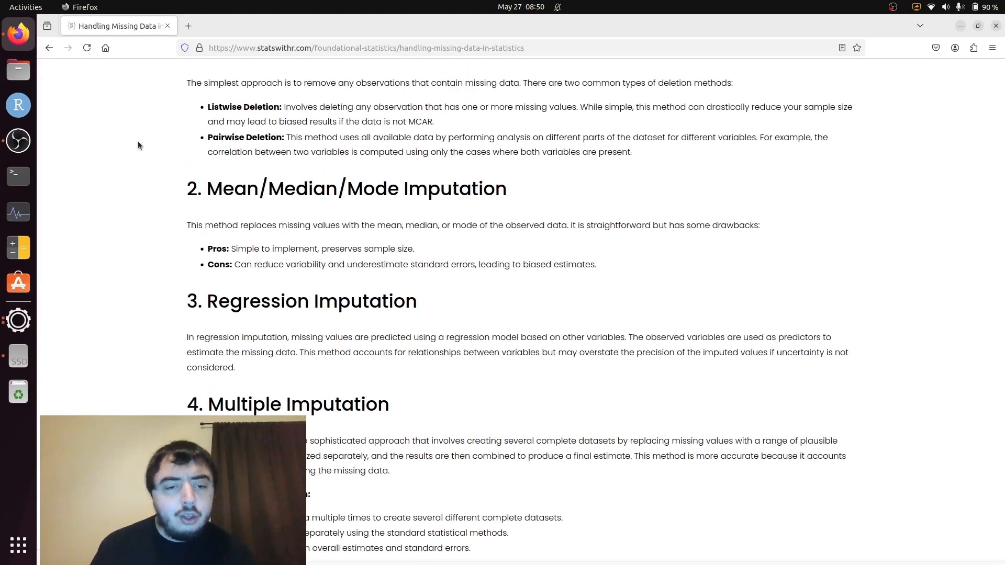
{"action": "scroll", "scroll_direction": "up", "scroll_amount": 3}
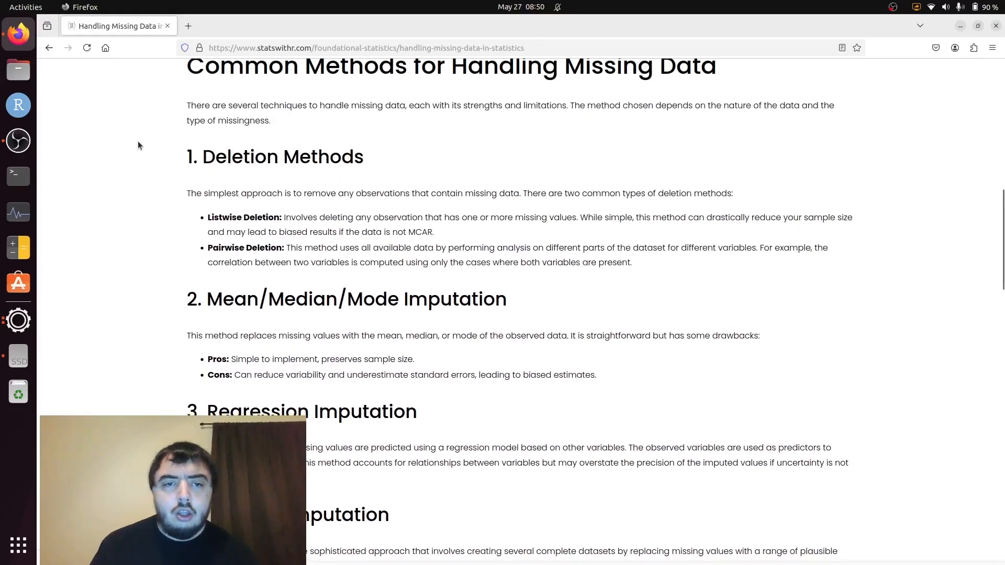
{"action": "scroll", "scroll_direction": "down", "scroll_amount": 3}
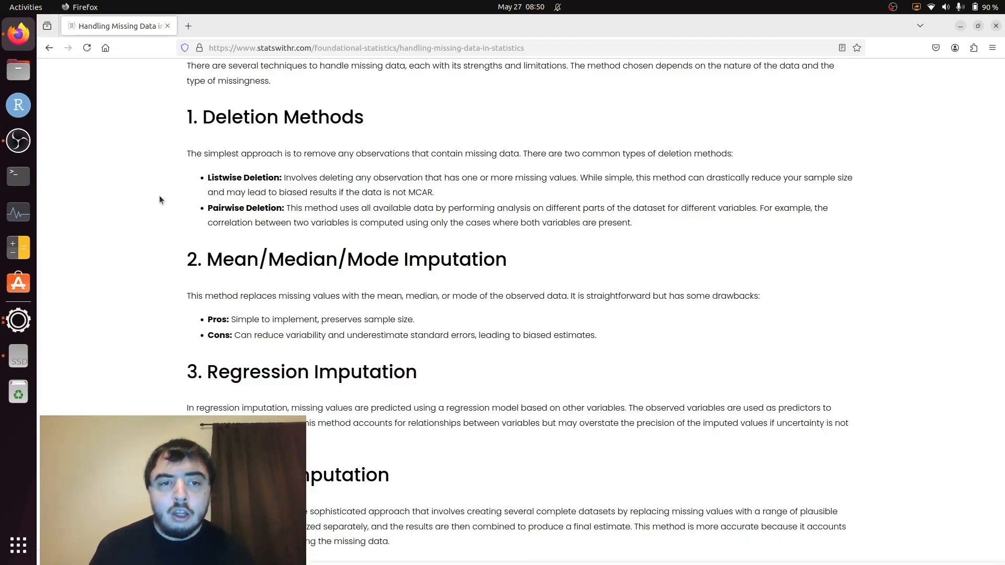
{"action": "scroll", "scroll_direction": "down", "scroll_amount": 3}
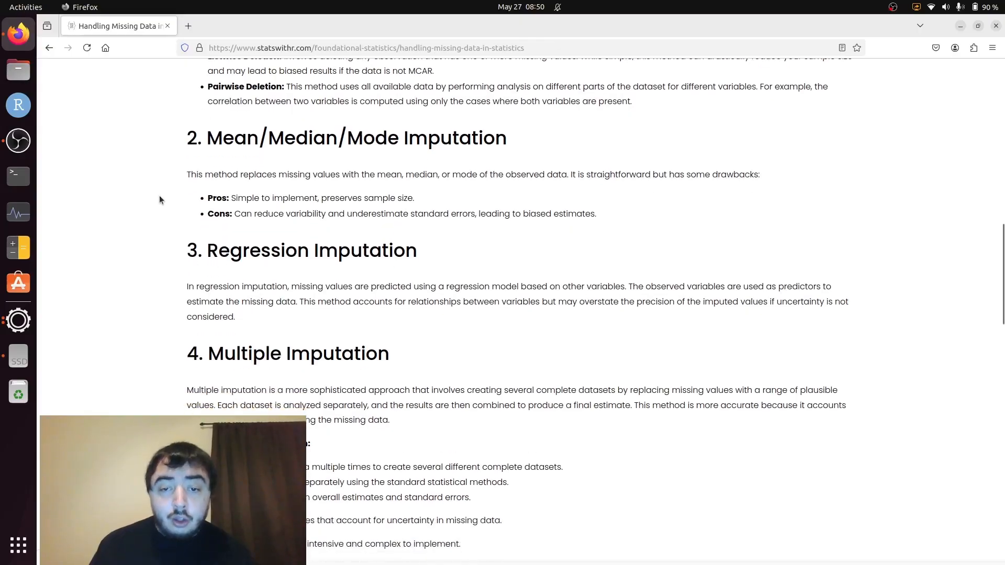
{"action": "scroll", "scroll_direction": "down", "scroll_amount": 3}
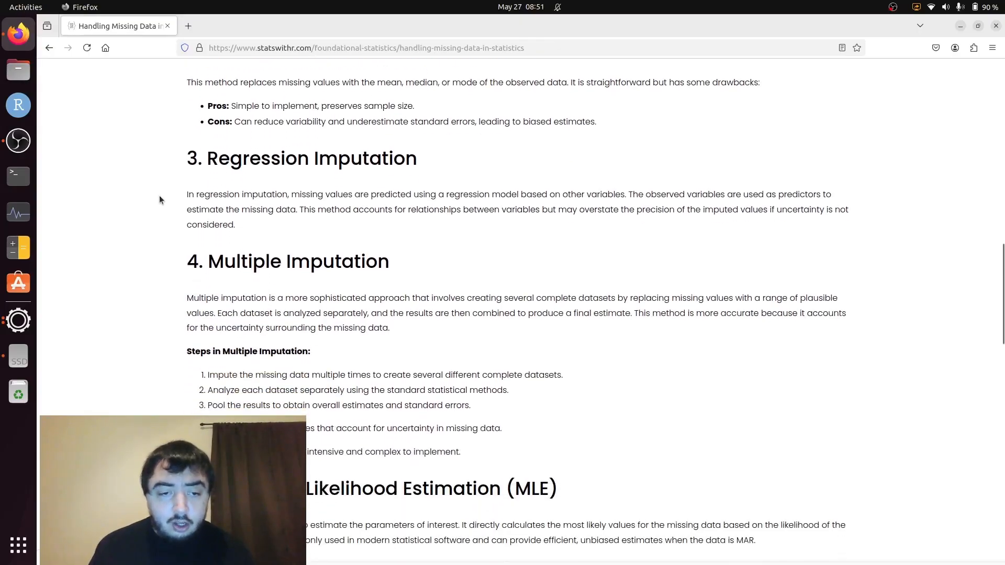
{"action": "scroll", "scroll_direction": "down", "scroll_amount": 3}
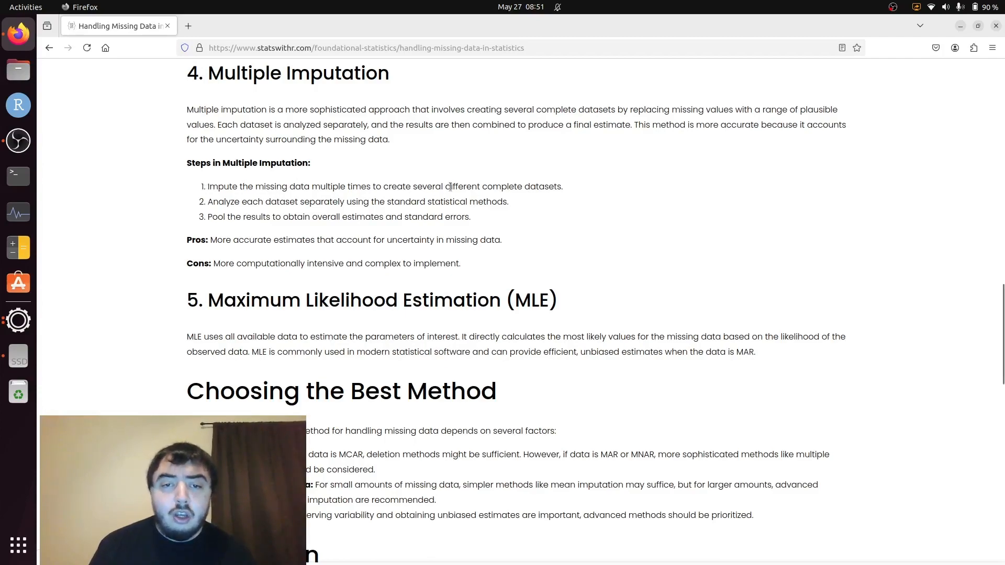
{"action": "mouse_move", "coordinate": [144, 172]}
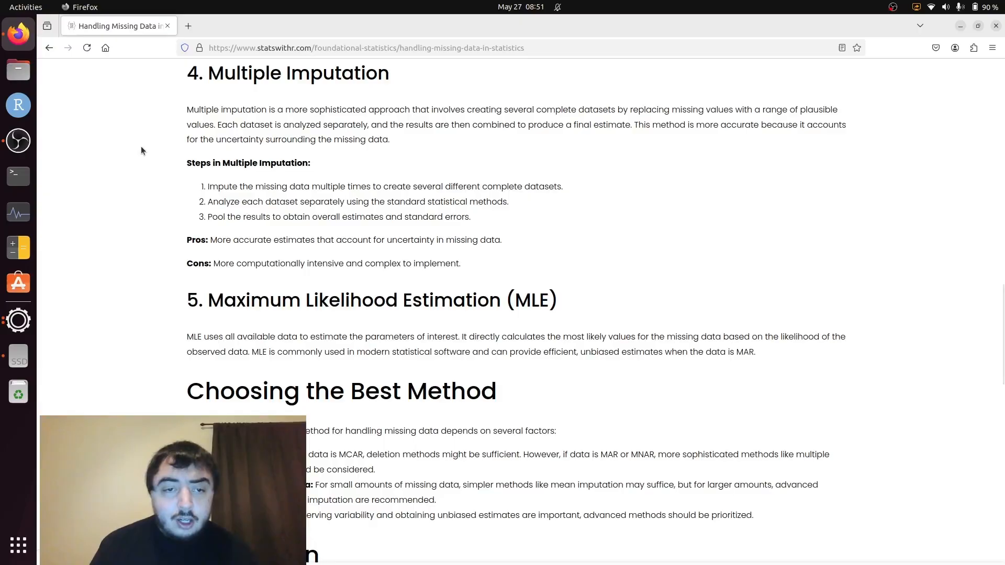
{"action": "mouse_move", "coordinate": [162, 197]}
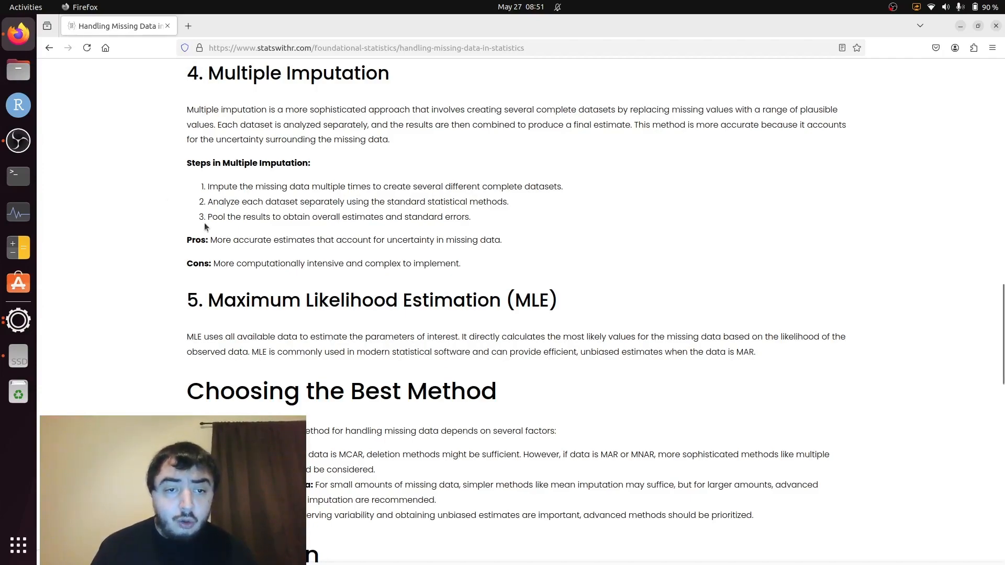
{"action": "mouse_move", "coordinate": [102, 191]}
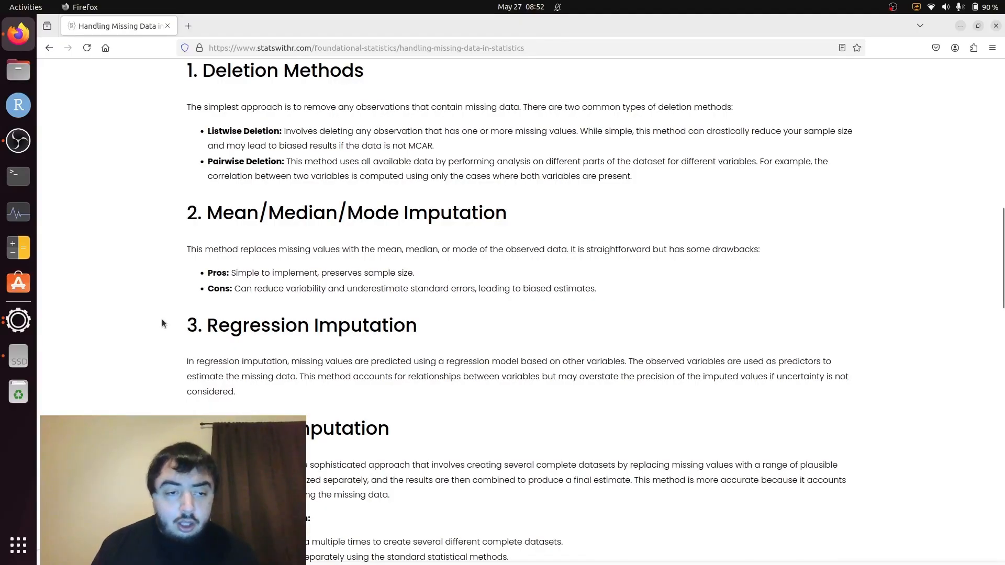
{"action": "mouse_move", "coordinate": [176, 338]}
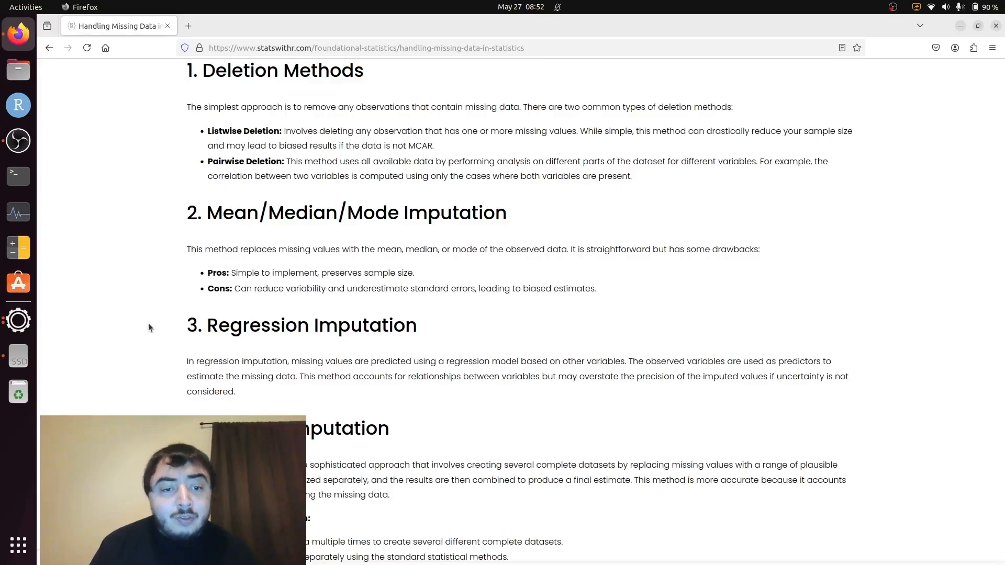
{"action": "scroll", "scroll_direction": "down", "scroll_amount": 3}
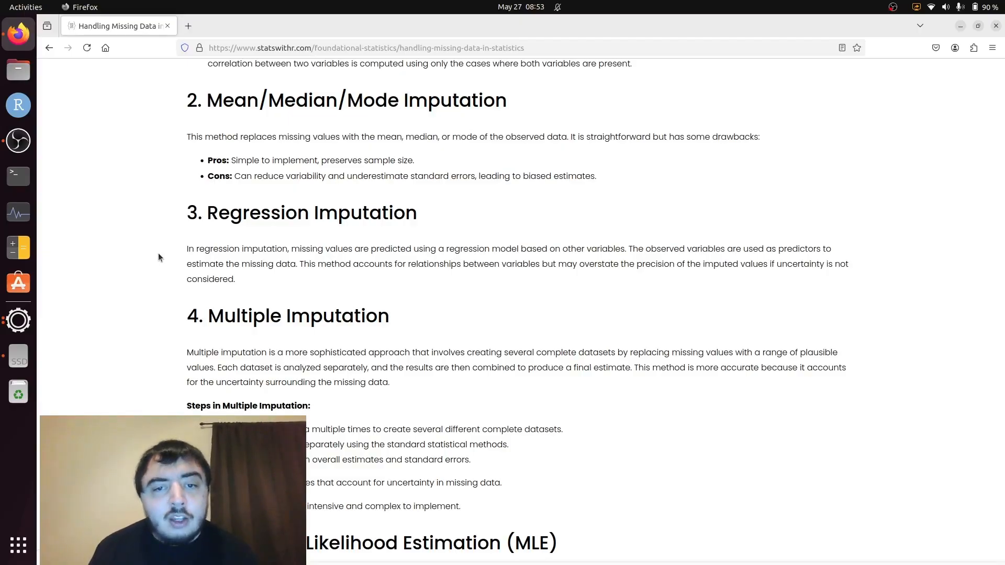
{"action": "scroll", "scroll_direction": "down", "scroll_amount": 3}
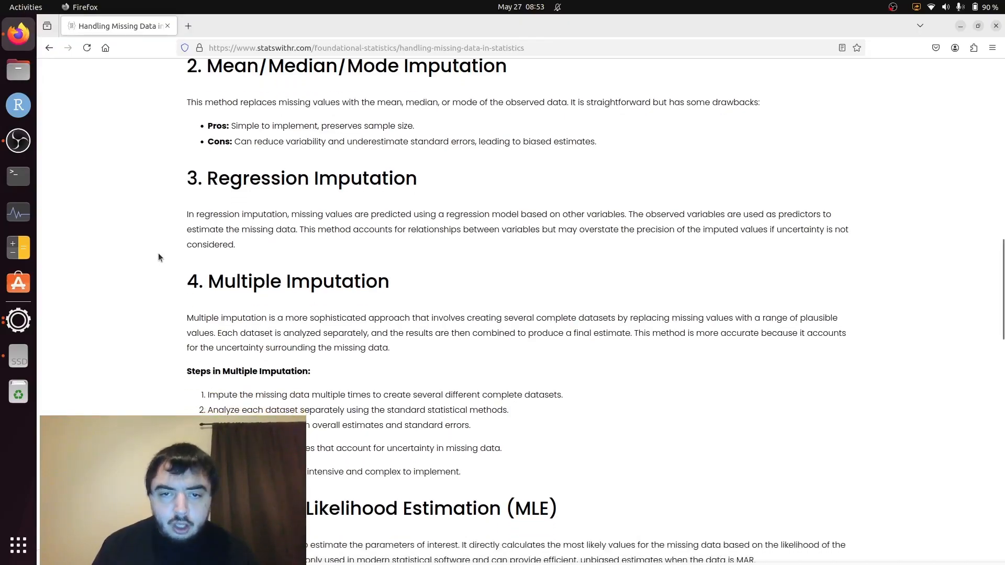
{"action": "scroll", "scroll_direction": "down", "scroll_amount": 3}
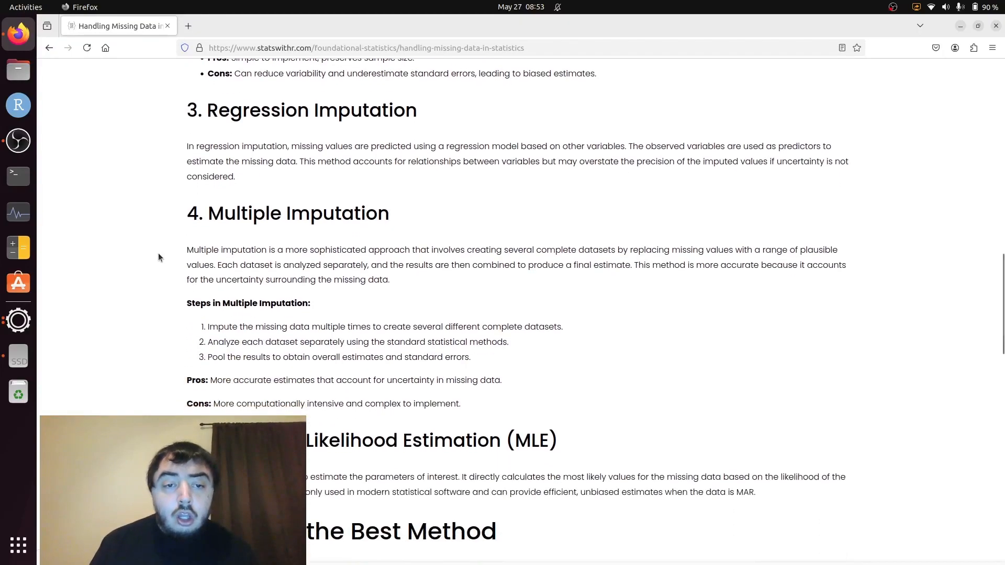
{"action": "scroll", "scroll_direction": "down", "scroll_amount": 3}
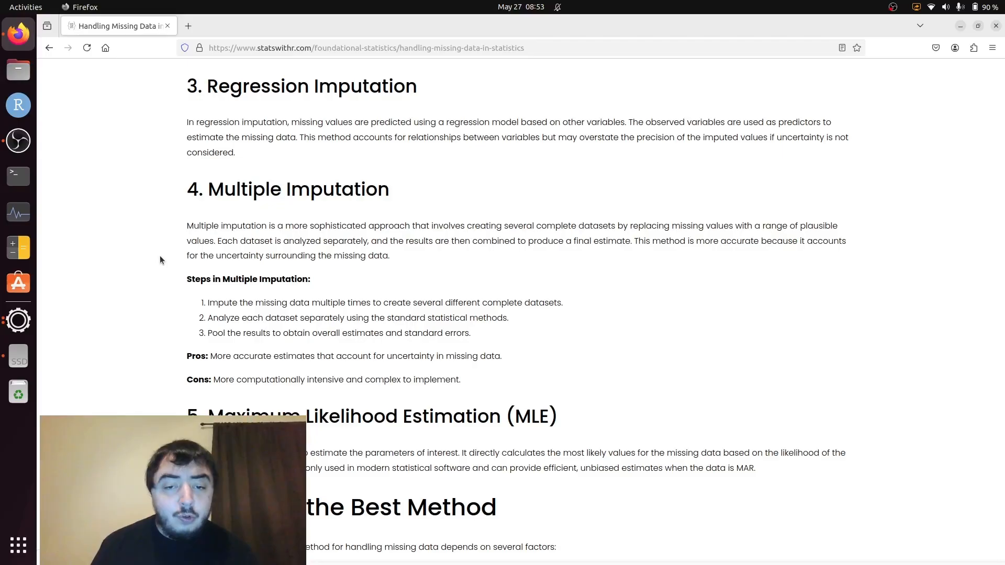
{"action": "scroll", "scroll_direction": "down", "scroll_amount": 3}
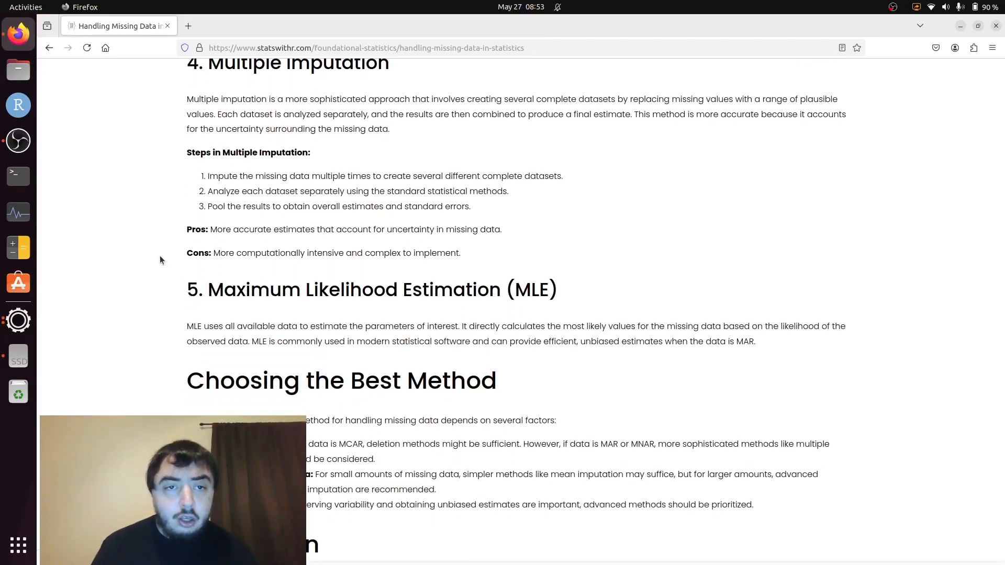
{"action": "scroll", "scroll_direction": "down", "scroll_amount": 3}
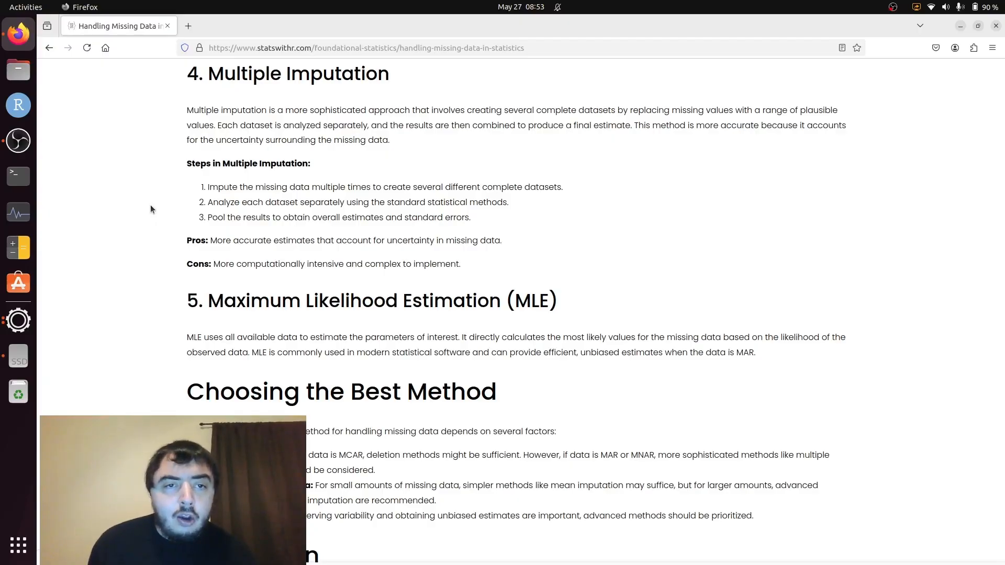
{"action": "mouse_move", "coordinate": [122, 138]}
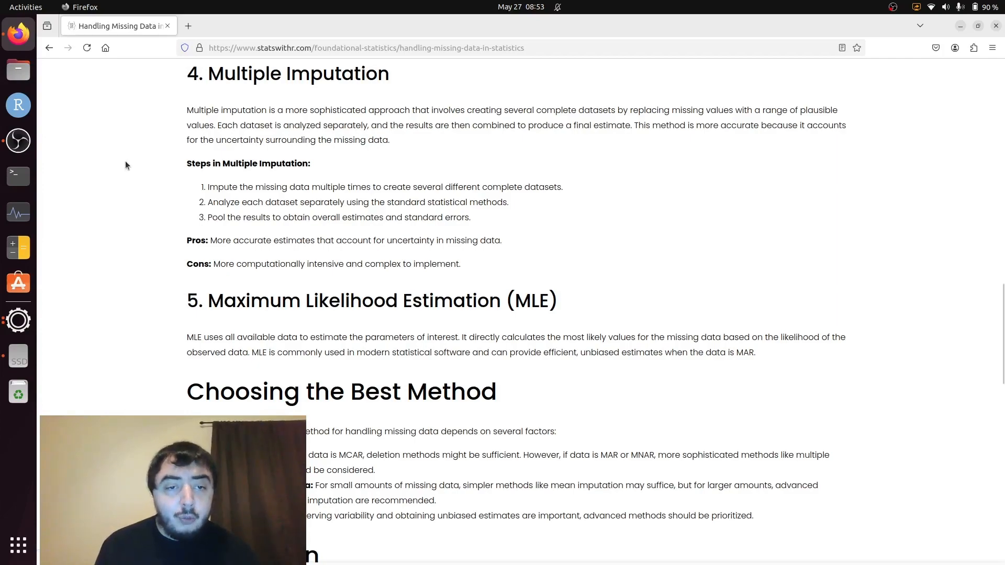
{"action": "mouse_move", "coordinate": [279, 233]}
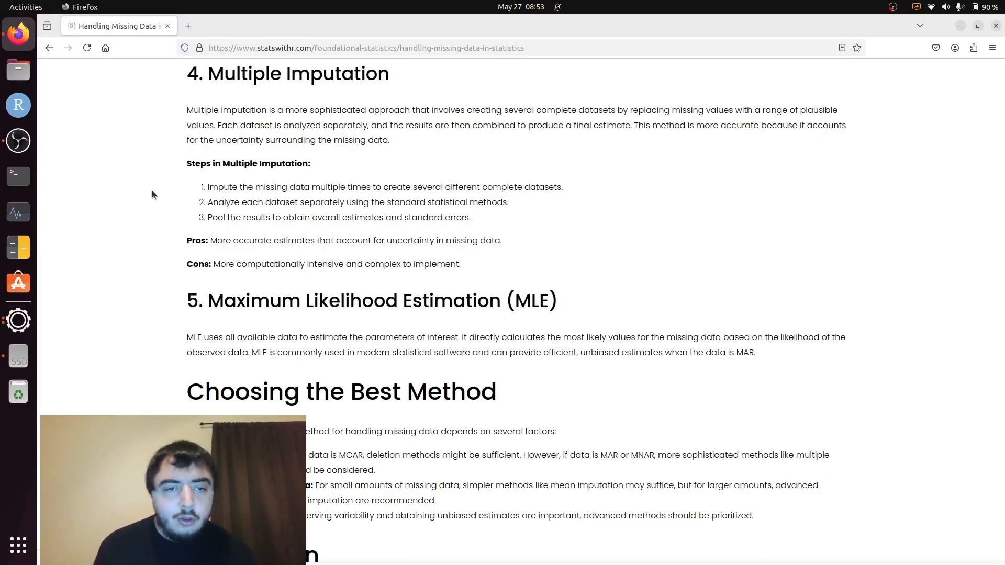
{"action": "scroll", "scroll_direction": "down", "scroll_amount": 3}
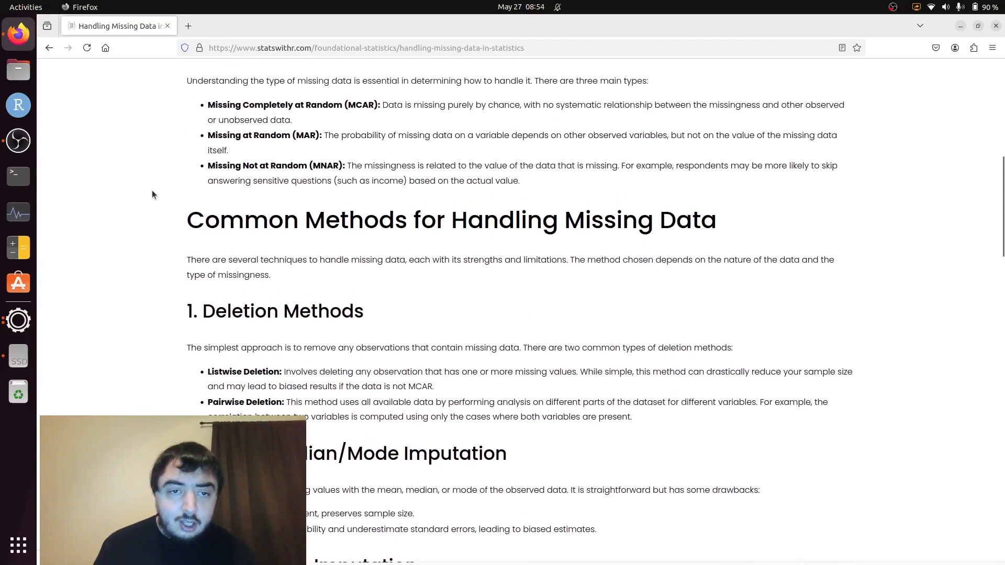
{"action": "scroll", "scroll_direction": "down", "scroll_amount": 3}
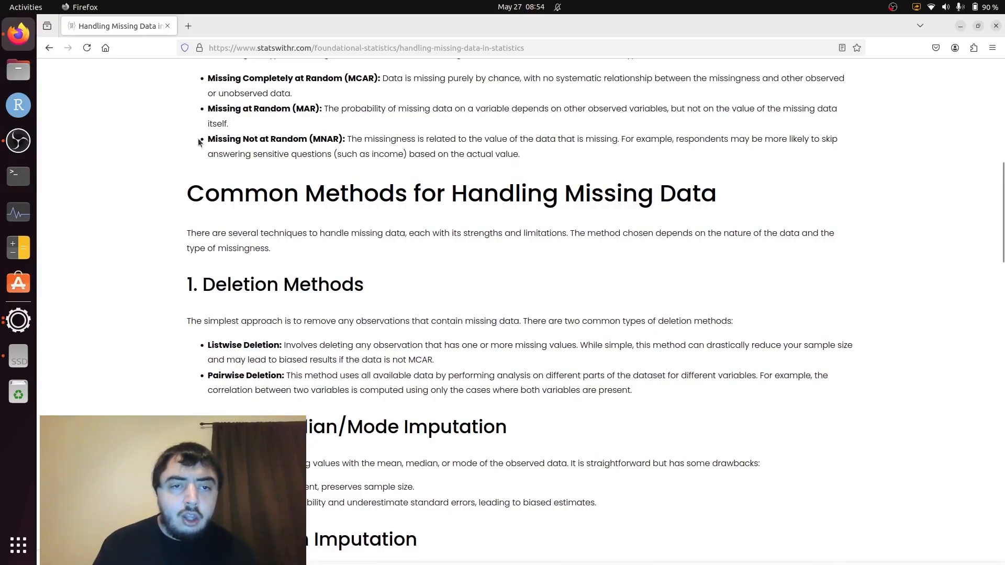
{"action": "mouse_move", "coordinate": [188, 119]}
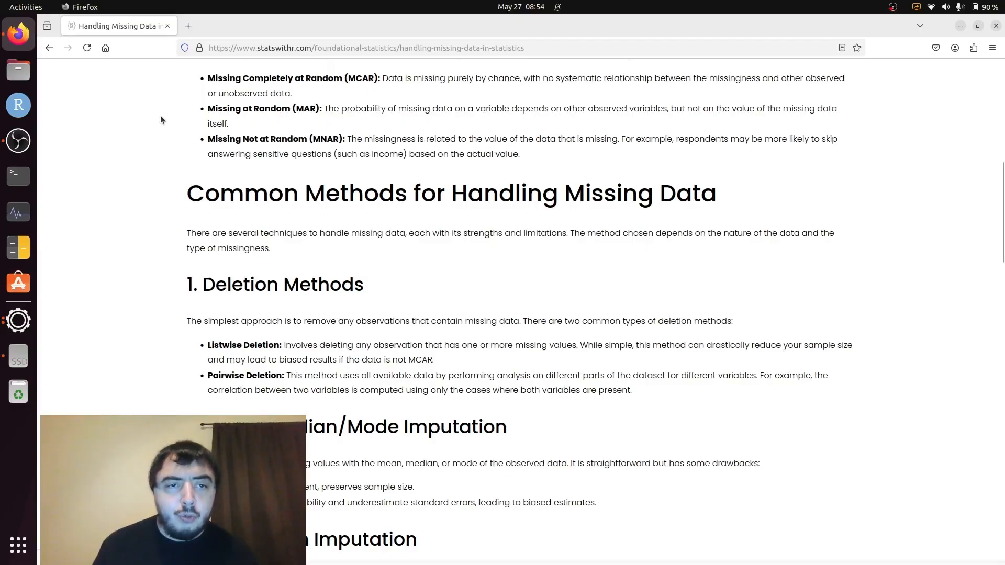
{"action": "mouse_move", "coordinate": [201, 270]}
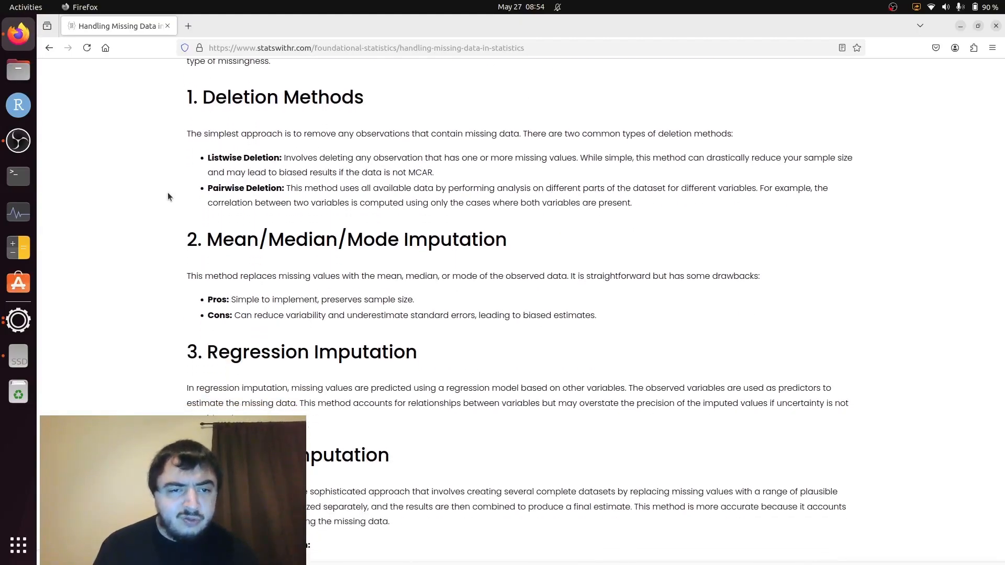
{"action": "scroll", "scroll_direction": "down", "scroll_amount": 3}
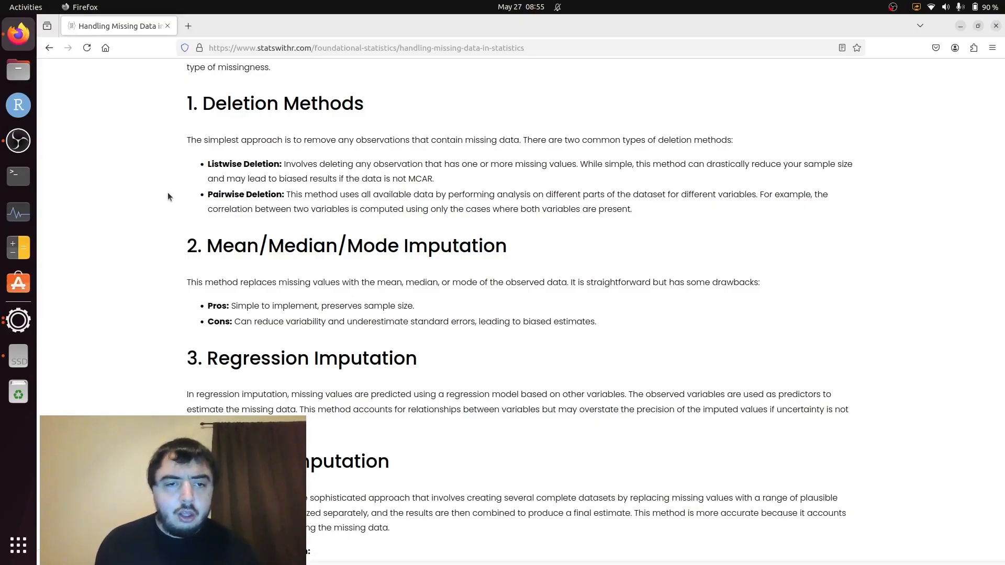
{"action": "mouse_move", "coordinate": [162, 201]}
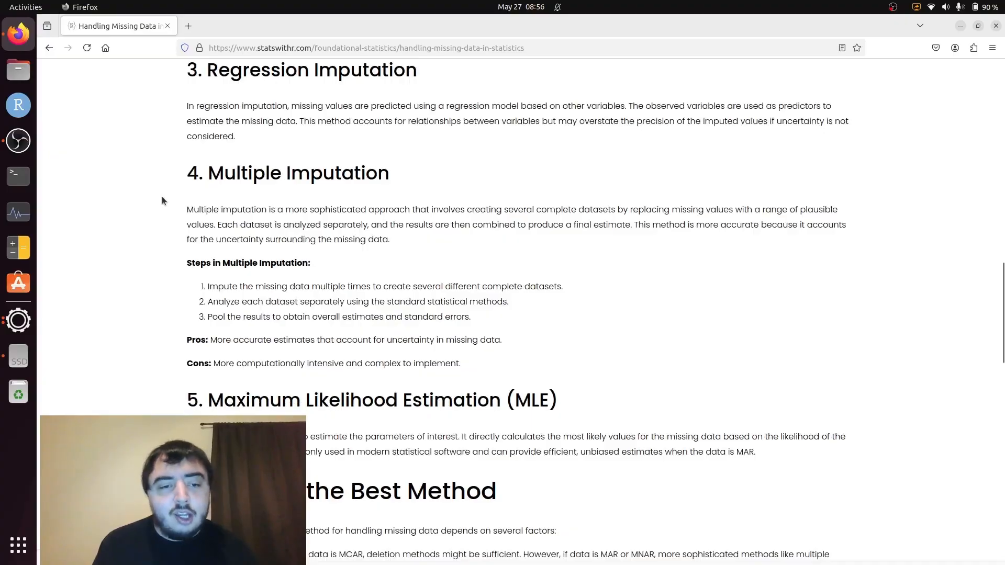
{"action": "scroll", "scroll_direction": "down", "scroll_amount": 3}
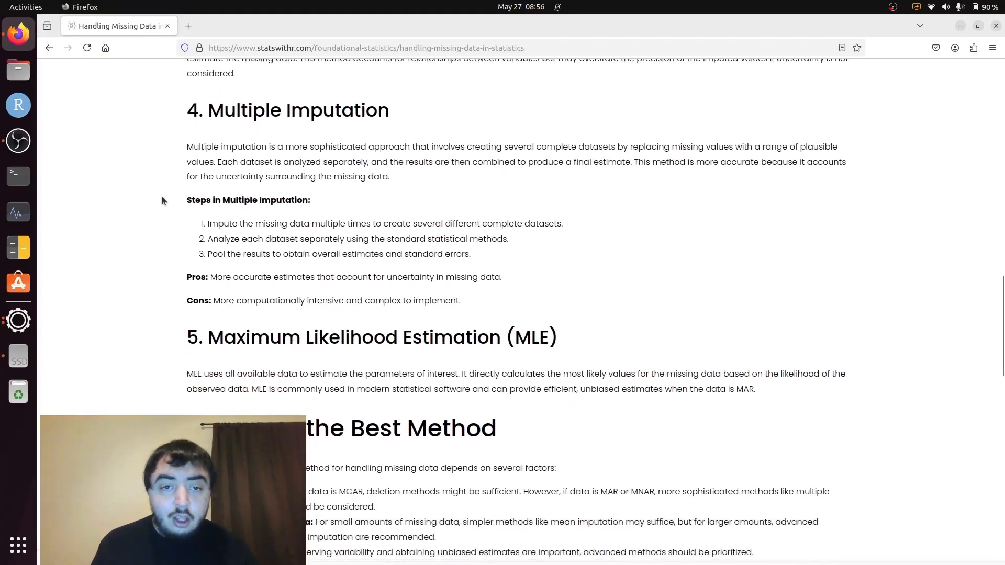
{"action": "scroll", "scroll_direction": "down", "scroll_amount": 3}
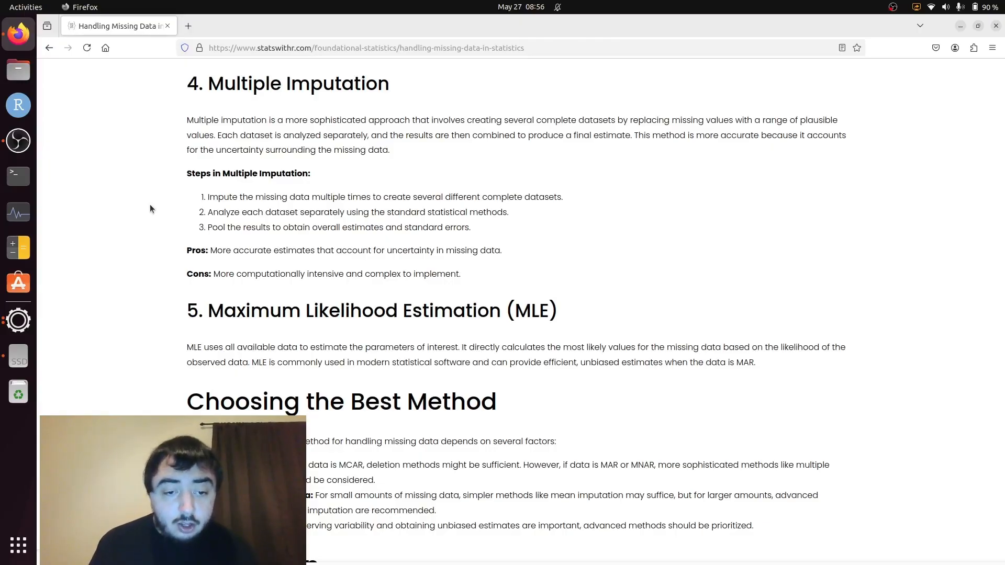
{"action": "scroll", "scroll_direction": "down", "scroll_amount": 3}
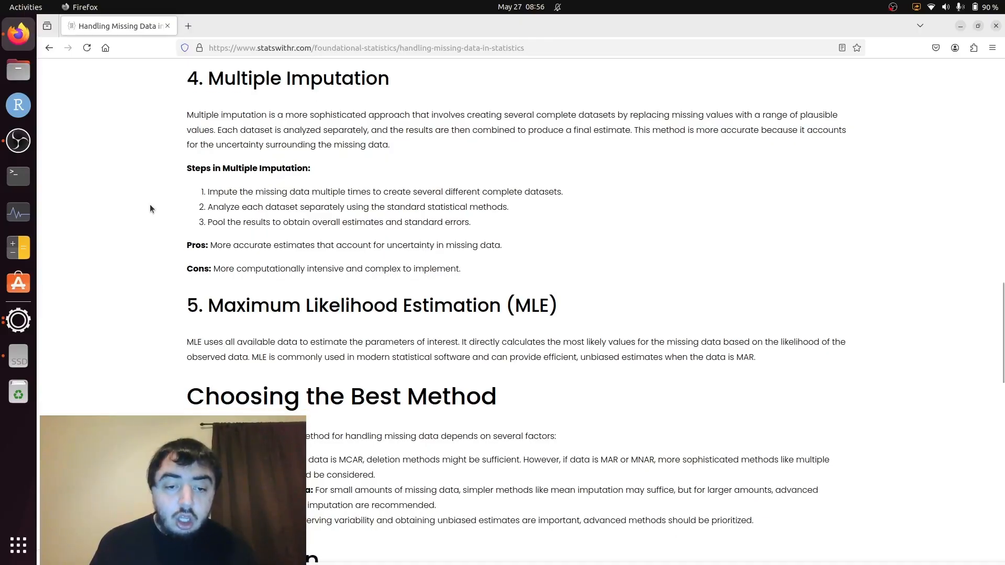
{"action": "scroll", "scroll_direction": "down", "scroll_amount": 3}
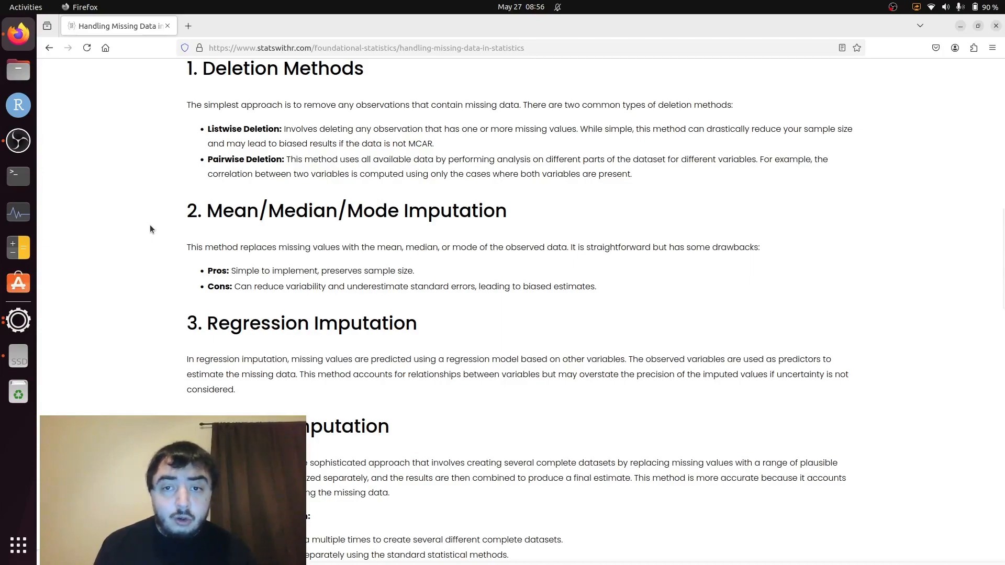
{"action": "scroll", "scroll_direction": "up", "scroll_amount": 3}
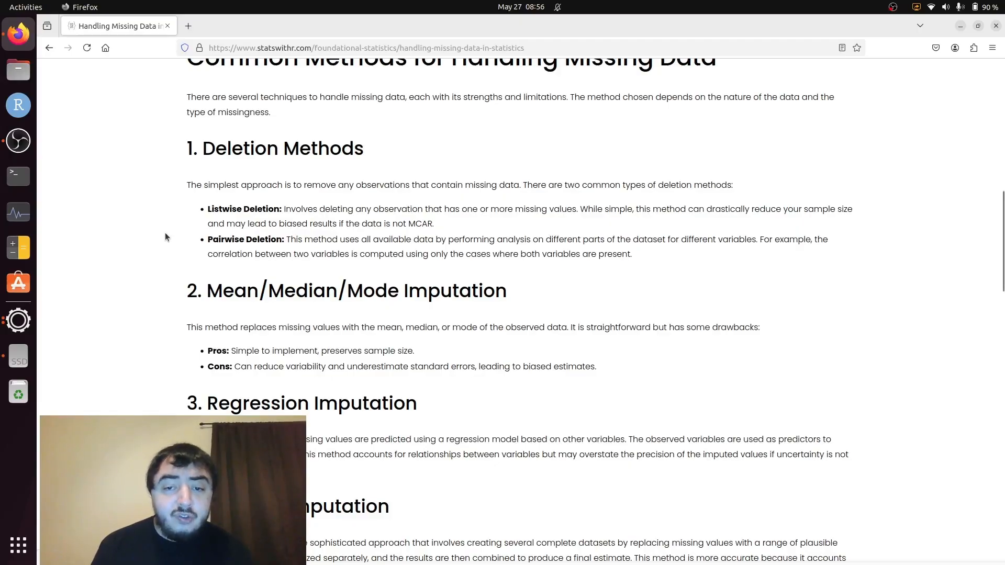
{"action": "mouse_move", "coordinate": [202, 261]}
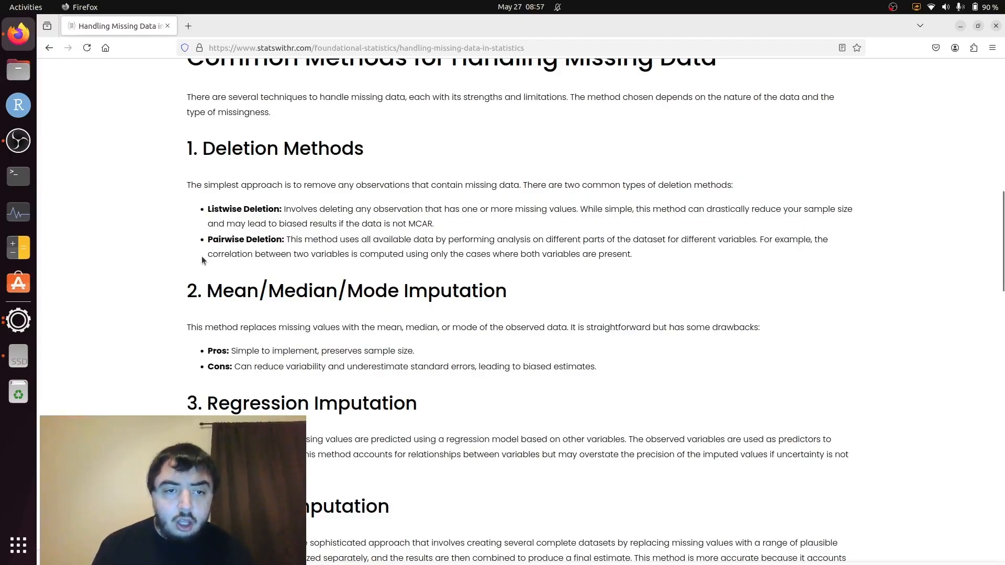
{"action": "mouse_move", "coordinate": [174, 249]}
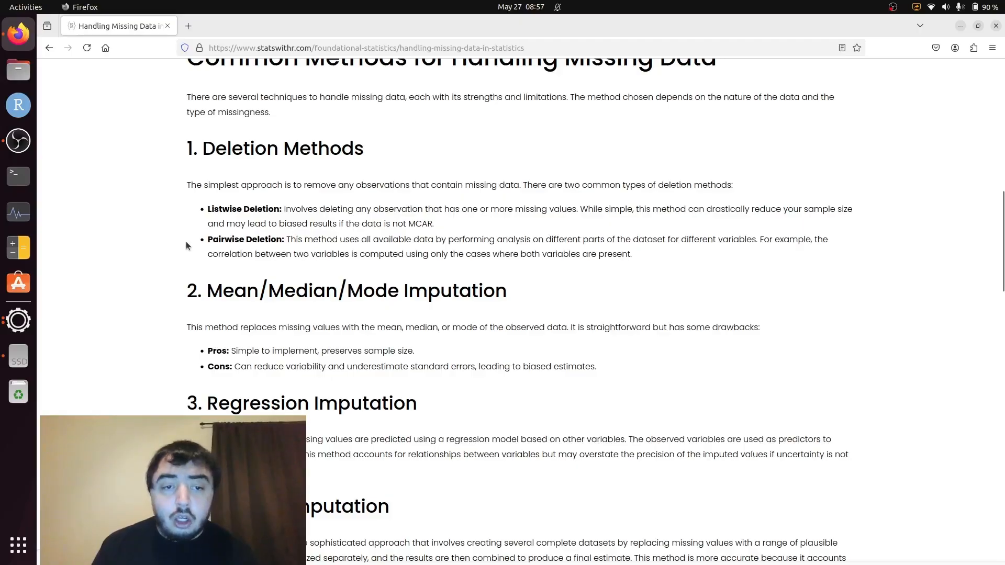
{"action": "mouse_move", "coordinate": [138, 243]}
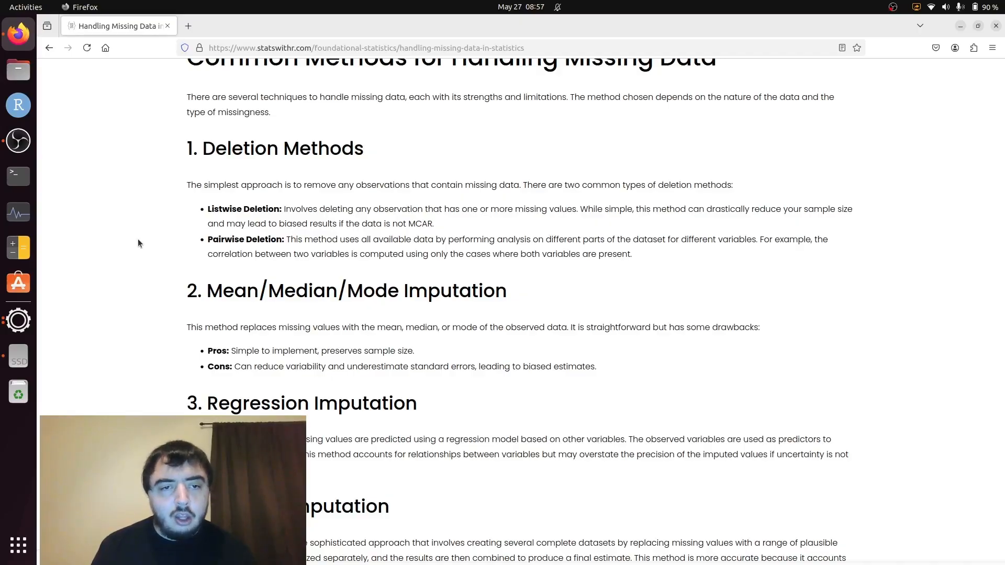
{"action": "scroll", "scroll_direction": "down", "scroll_amount": 3}
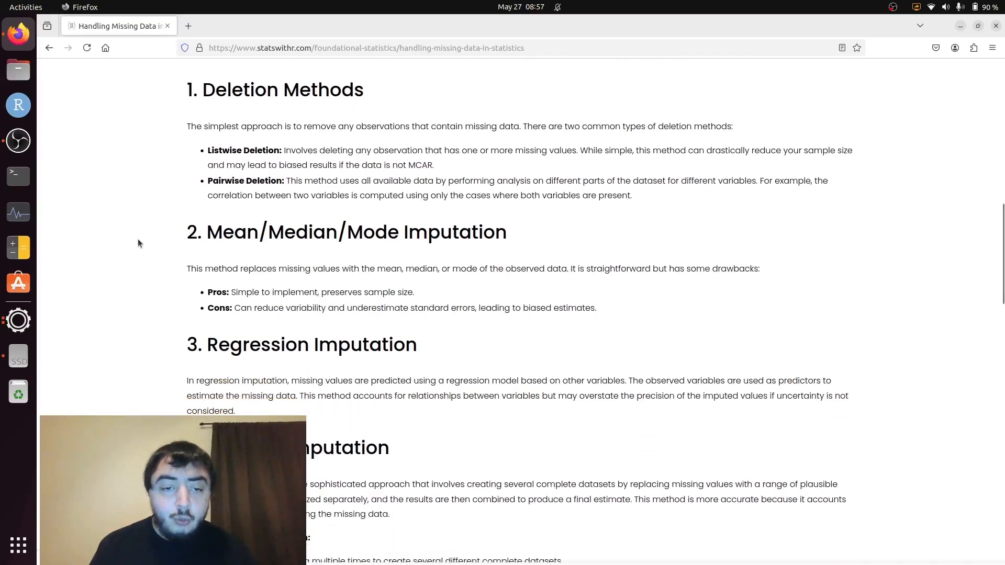
{"action": "scroll", "scroll_direction": "down", "scroll_amount": 3}
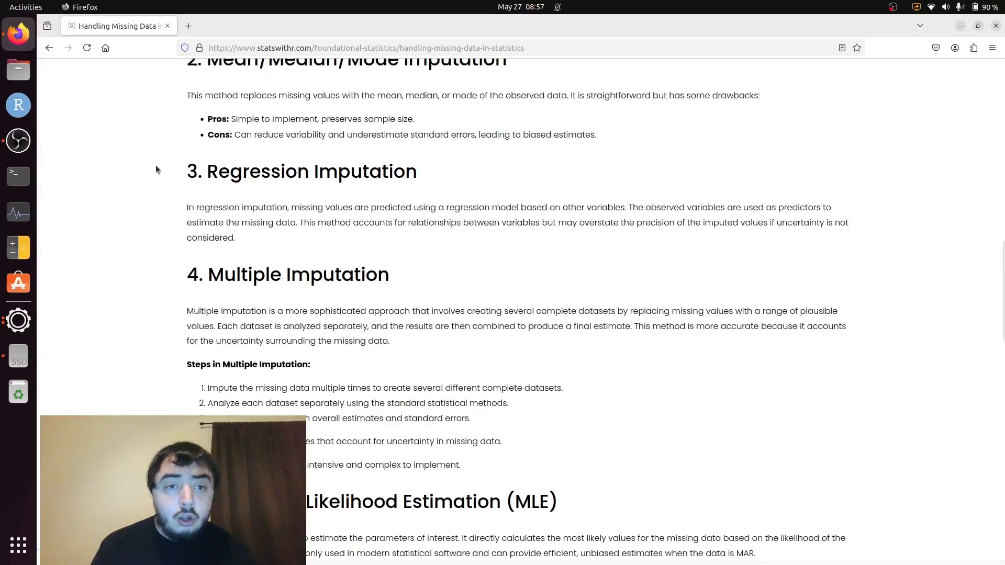
{"action": "scroll", "scroll_direction": "up", "scroll_amount": 3}
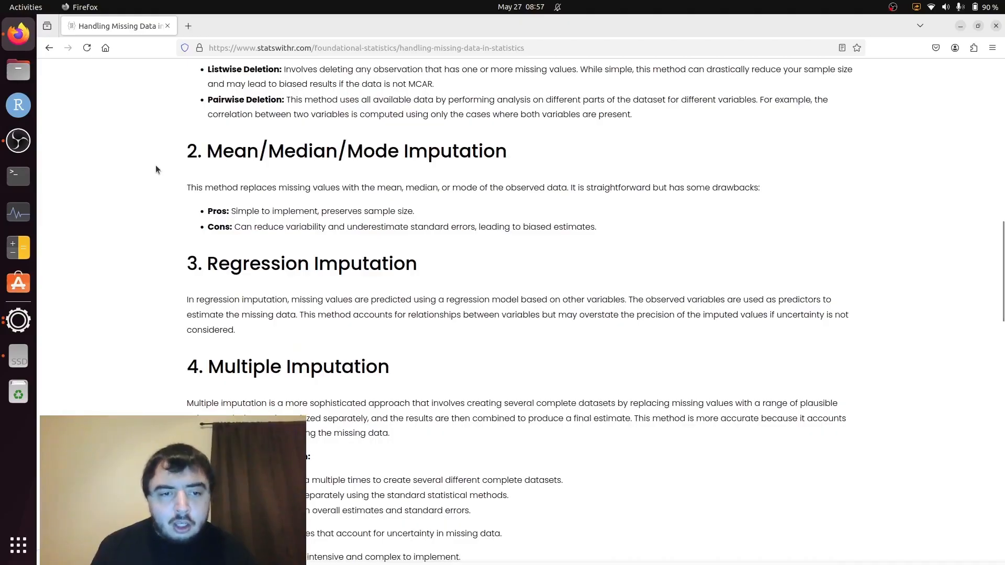
{"action": "scroll", "scroll_direction": "down", "scroll_amount": 3}
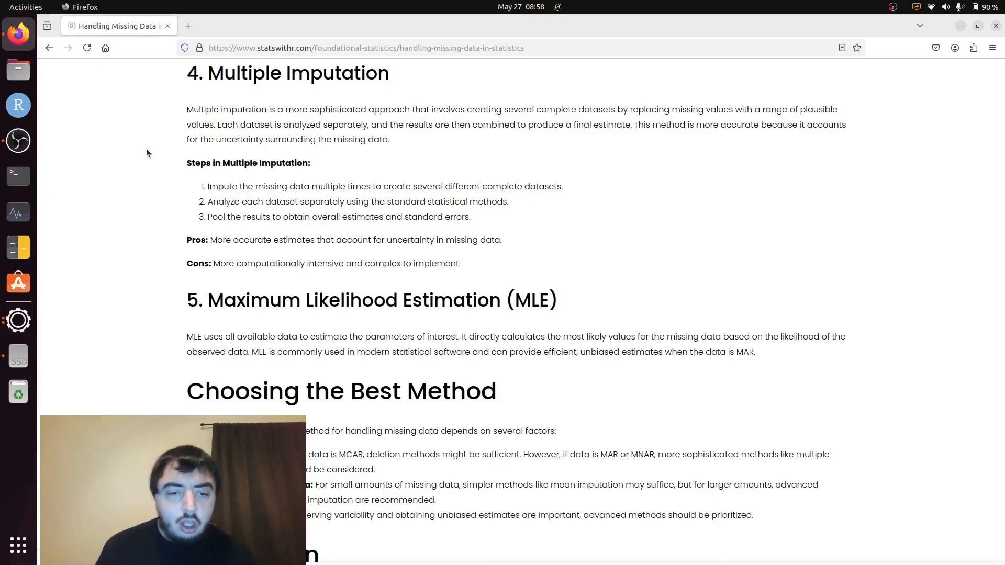
{"action": "scroll", "scroll_direction": "down", "scroll_amount": 3}
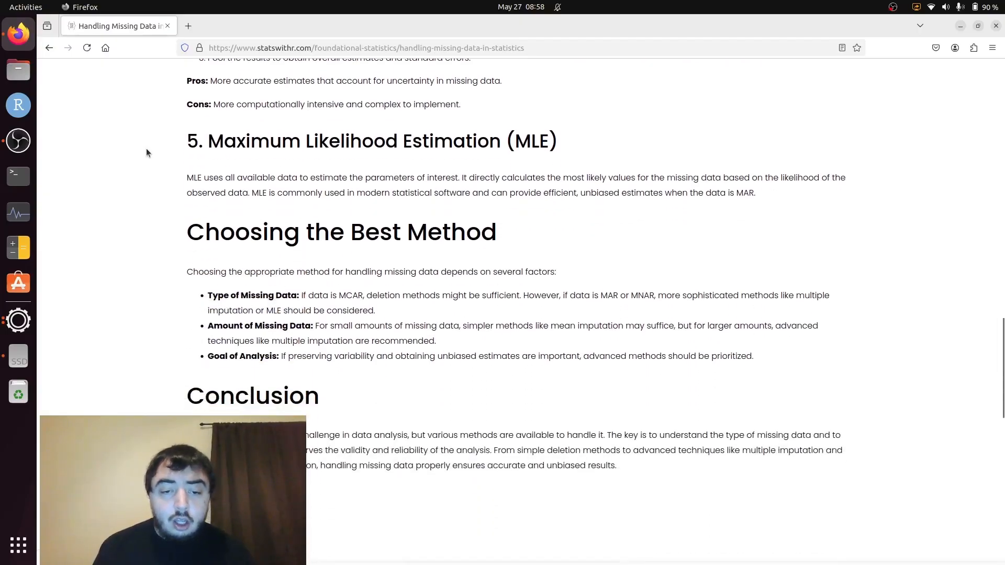
{"action": "scroll", "scroll_direction": "down", "scroll_amount": 3}
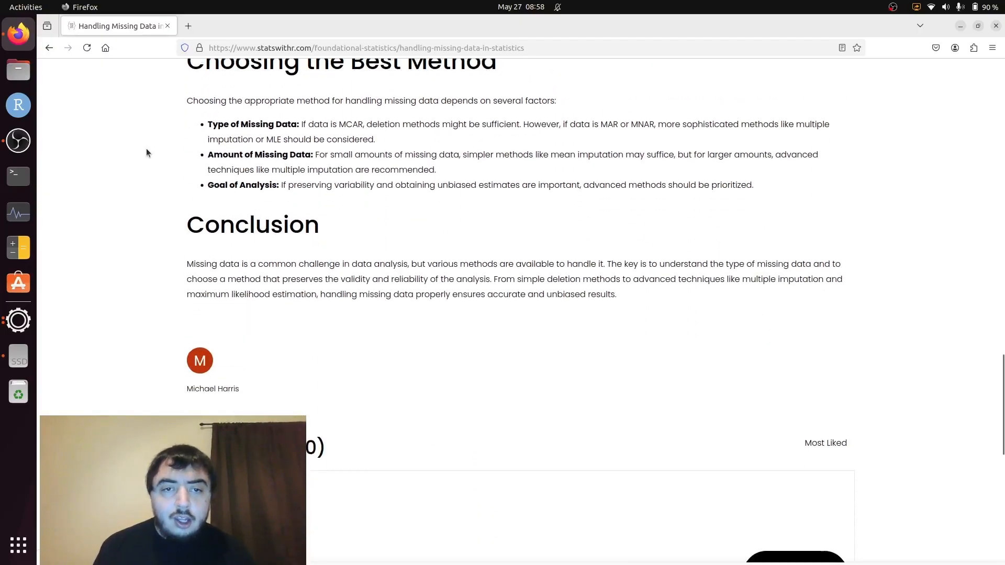
{"action": "scroll", "scroll_direction": "down", "scroll_amount": 3}
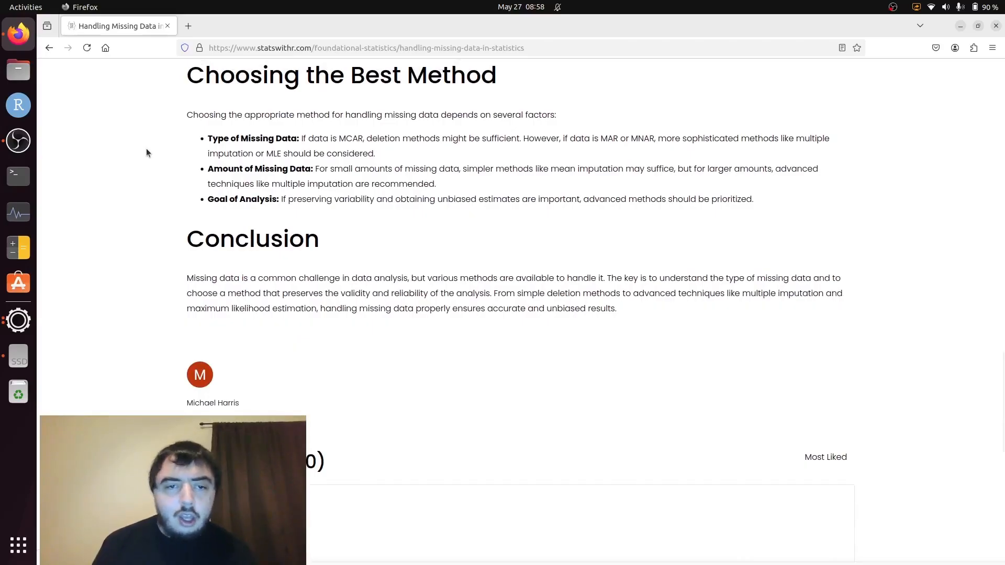